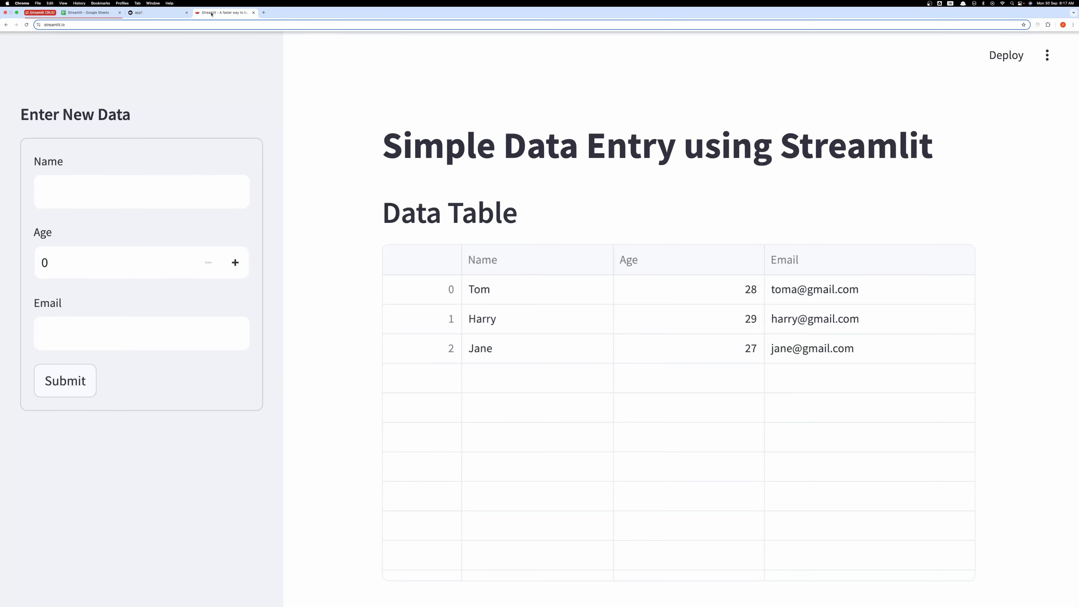
- Bring up the localhost:8501 Simple Data Entry app with Tom, Harry and Jane listed
left_click(90, 13)
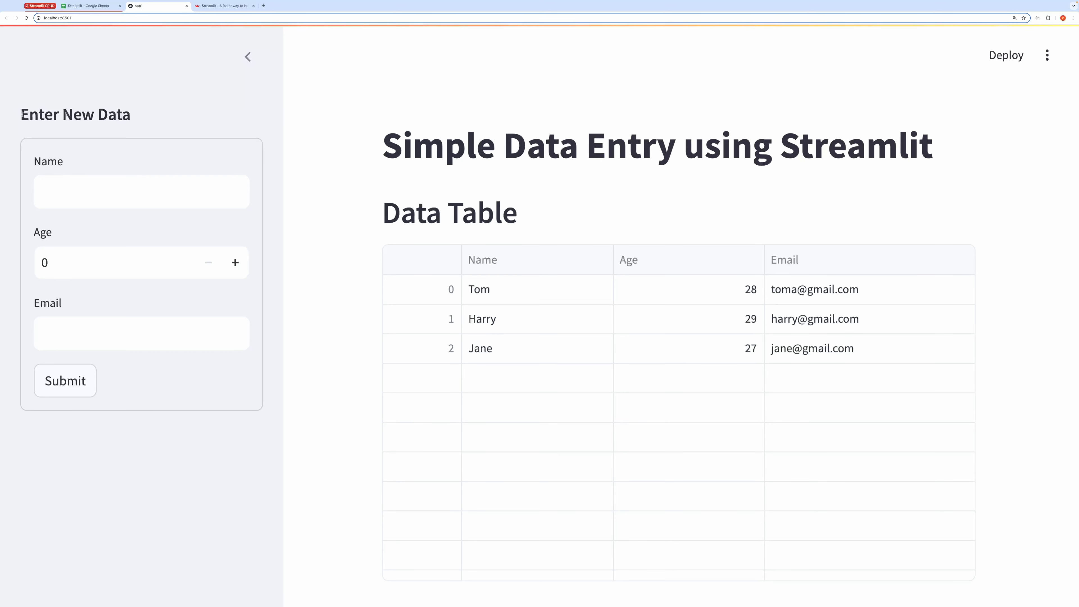
left_click(141, 191)
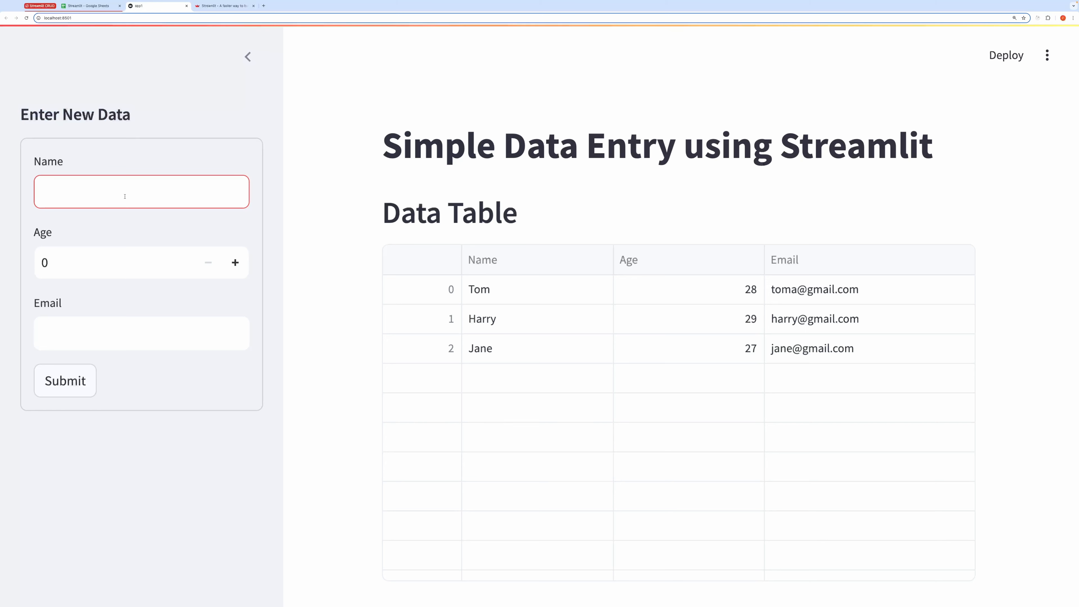
type("Peter")
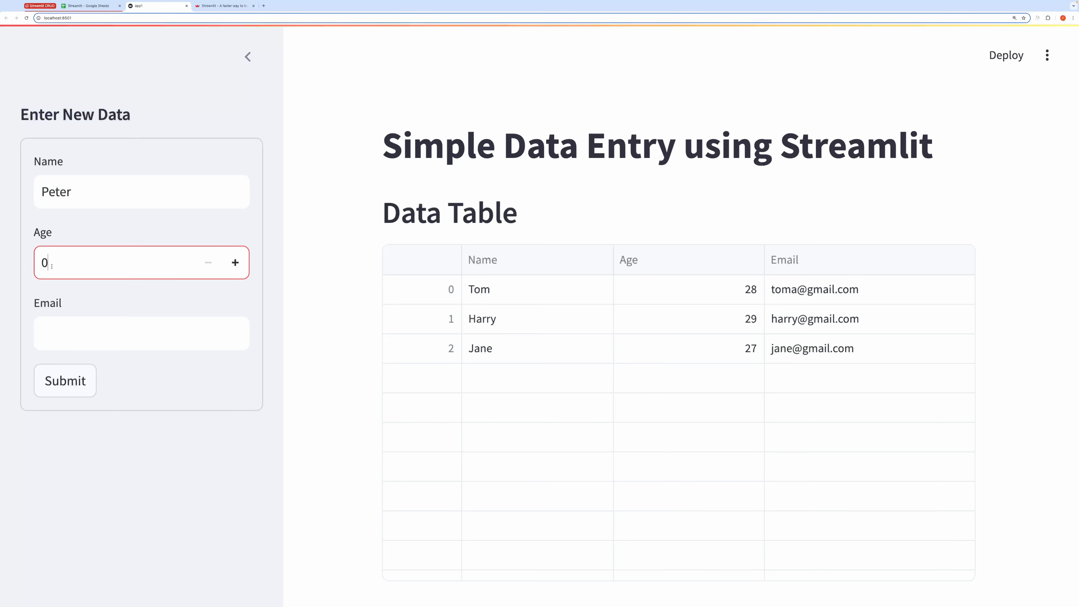
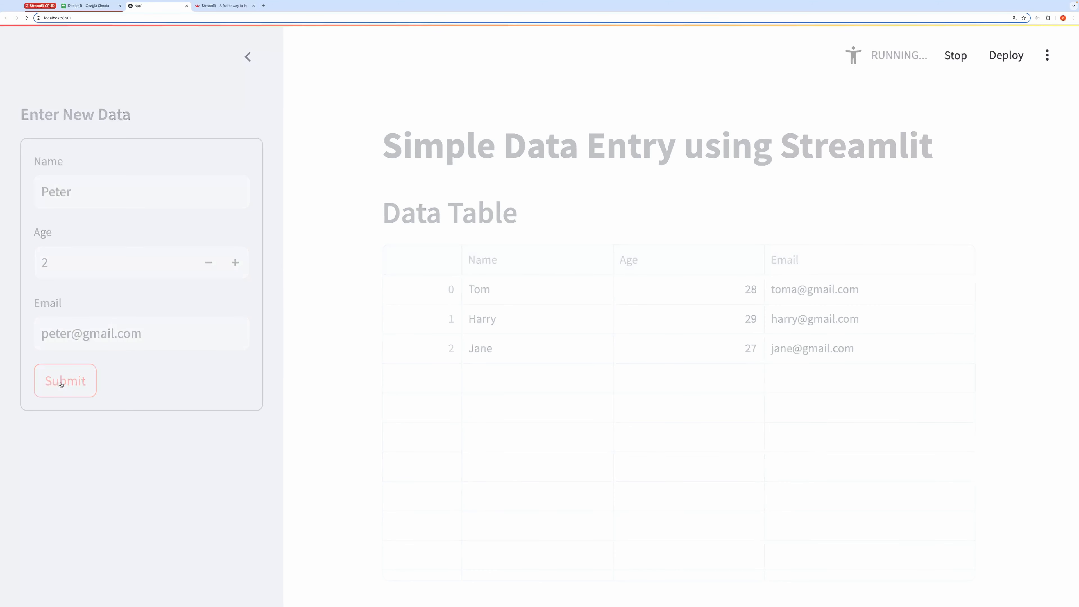
left_click(64, 381)
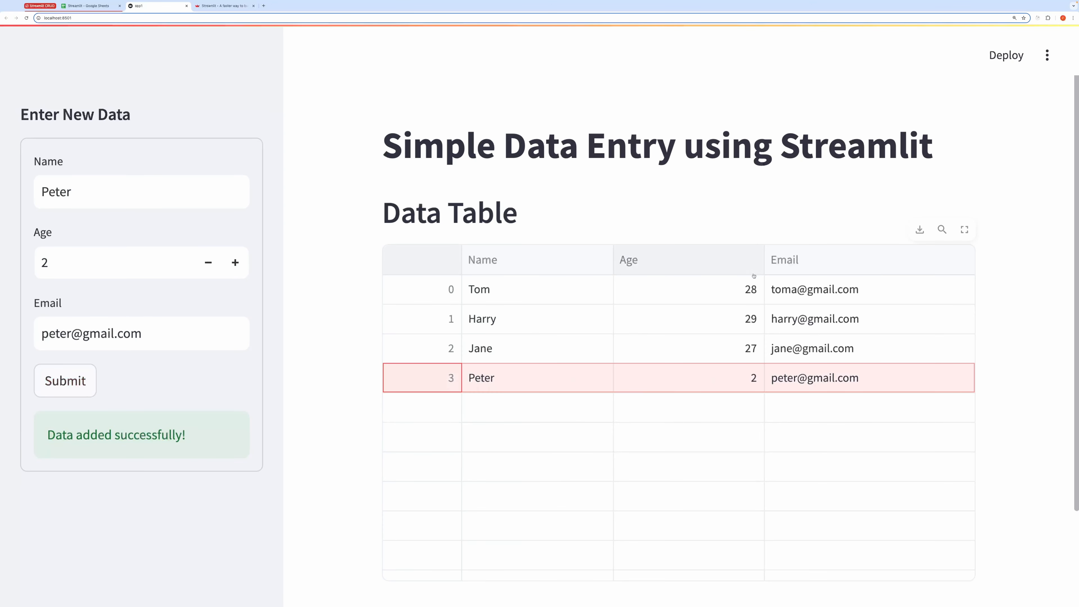
- Sort the table by Age, highest first, and search it for 'Har'
left_click(629, 260)
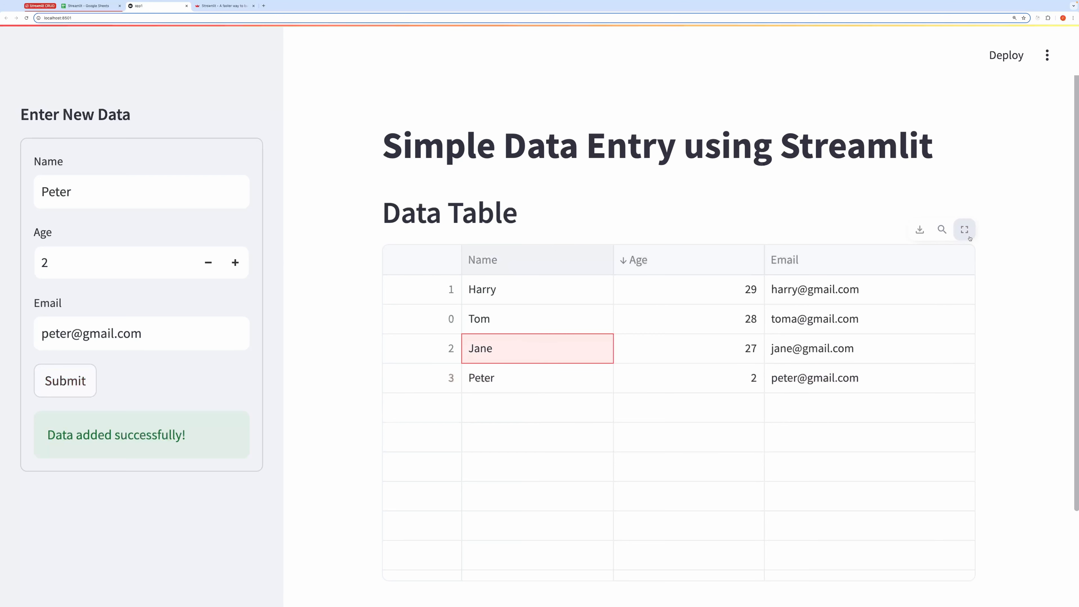
left_click(941, 229)
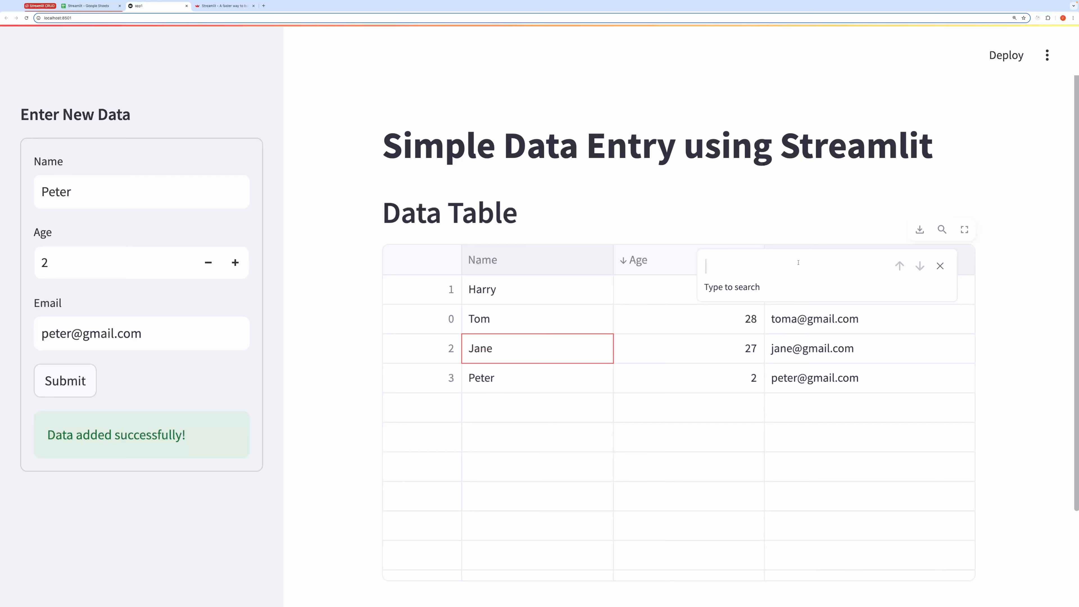
type("Har")
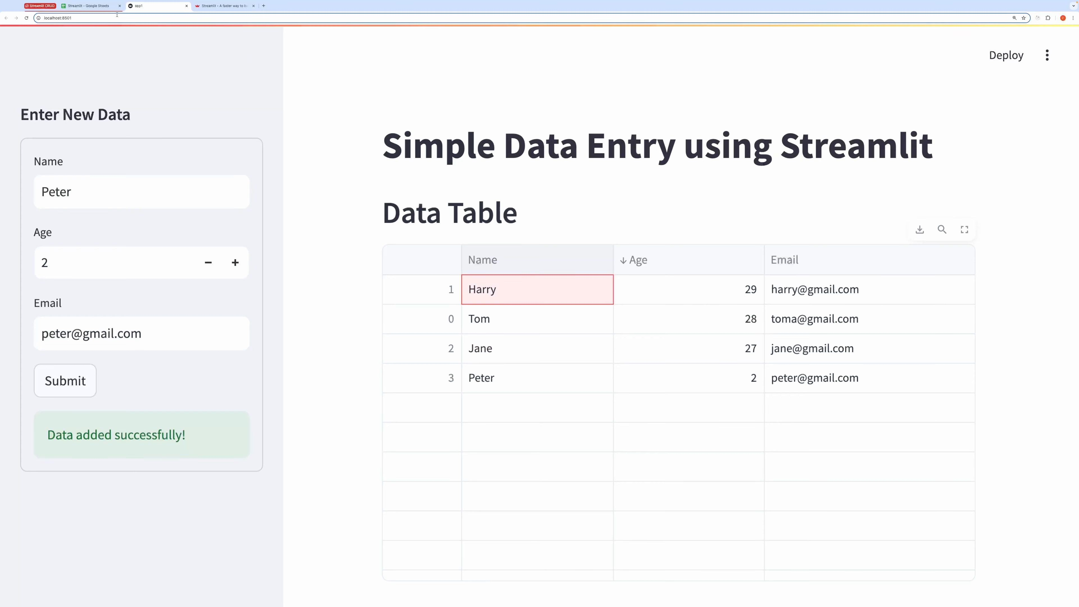
- Check Sheet1 in Google Sheets for Peter's row, then return to the app tab
left_click(89, 6)
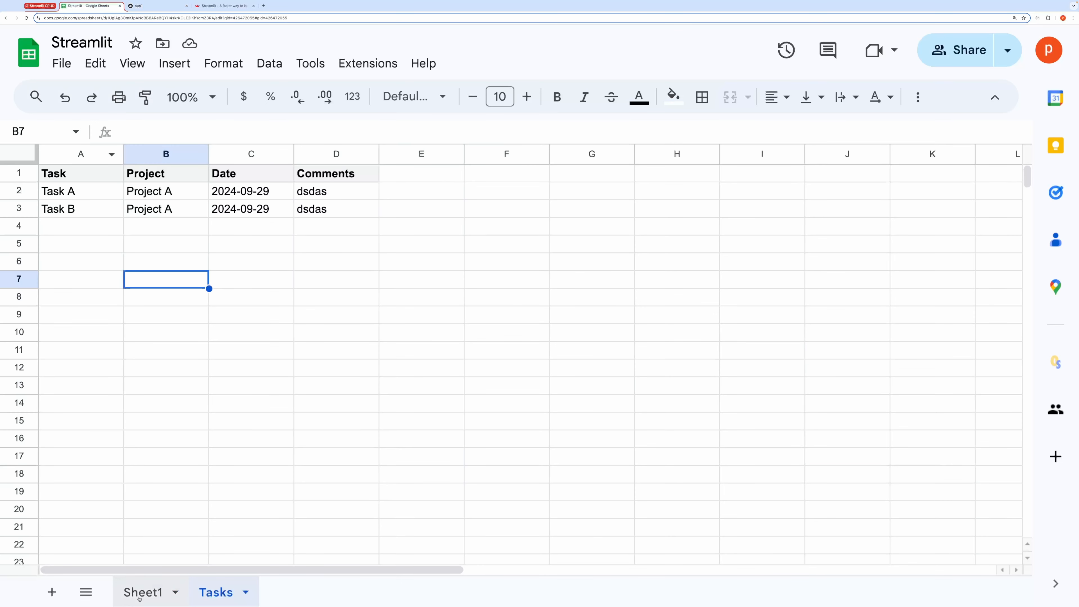
left_click(143, 592)
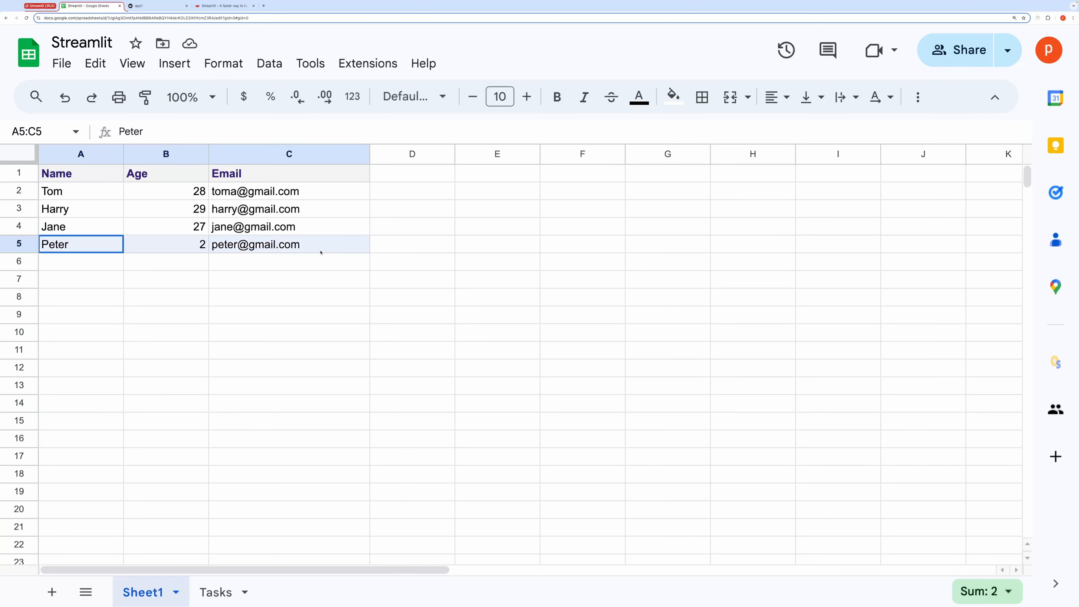
left_click(150, 5)
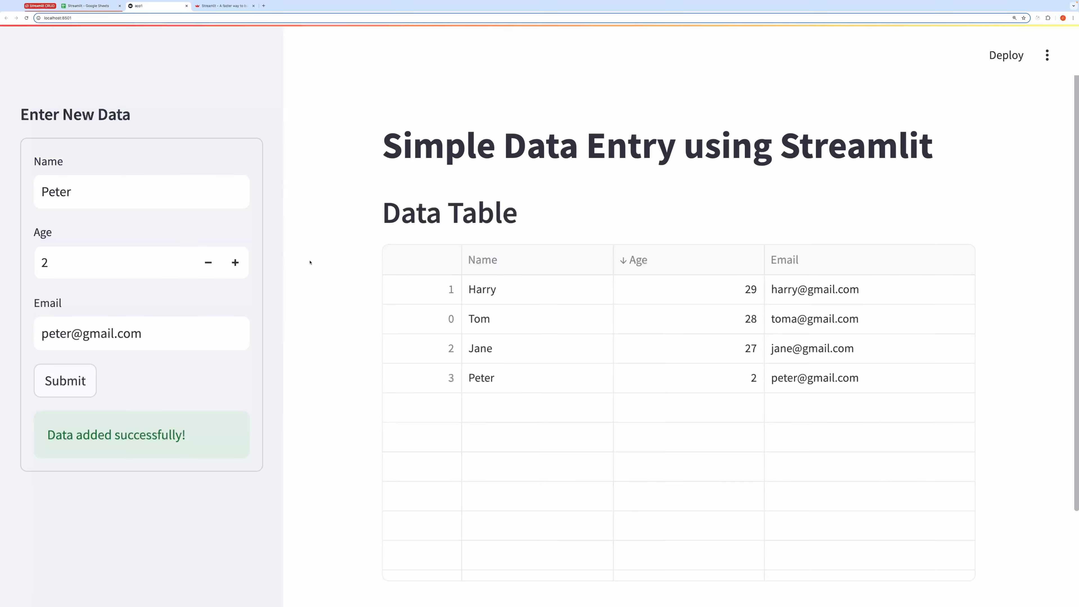
mouse_move(344, 286)
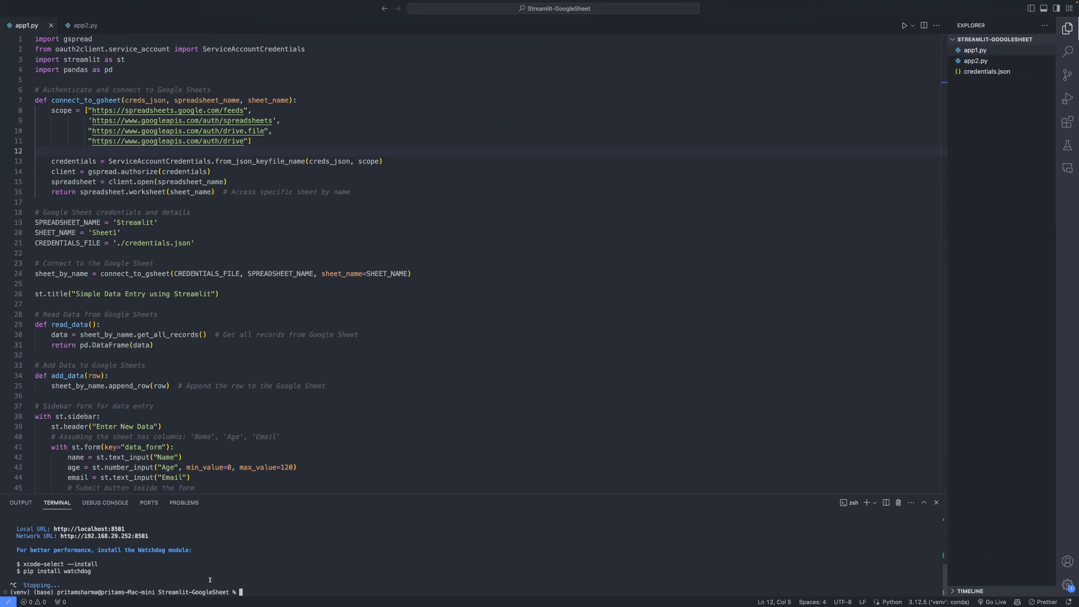
- Launch the Tasks Form app with 'streamlit run app2.py'
type("streamlit run app2.py")
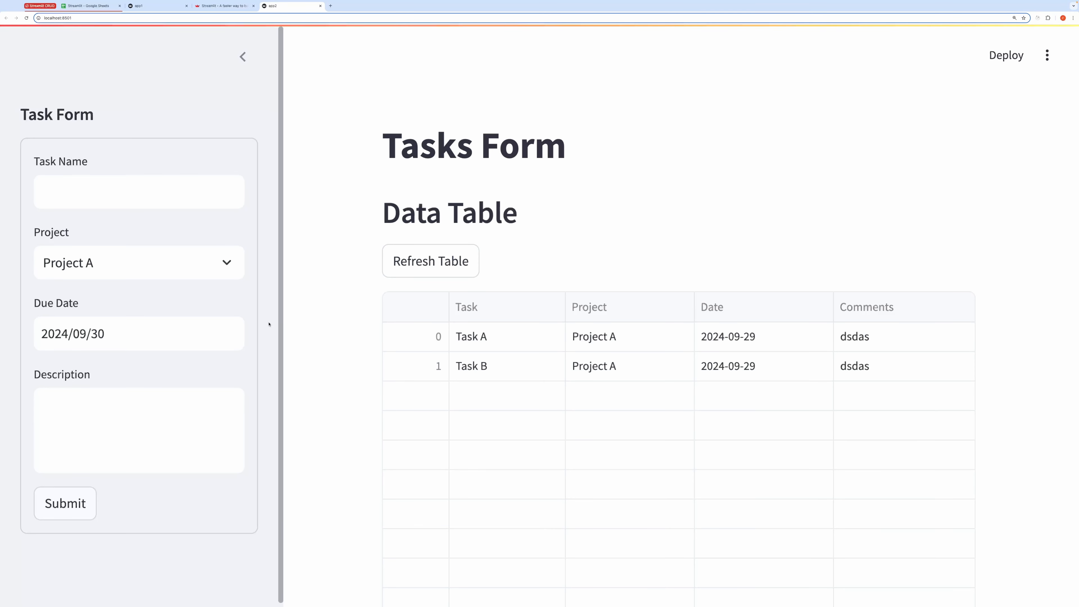
mouse_move(179, 353)
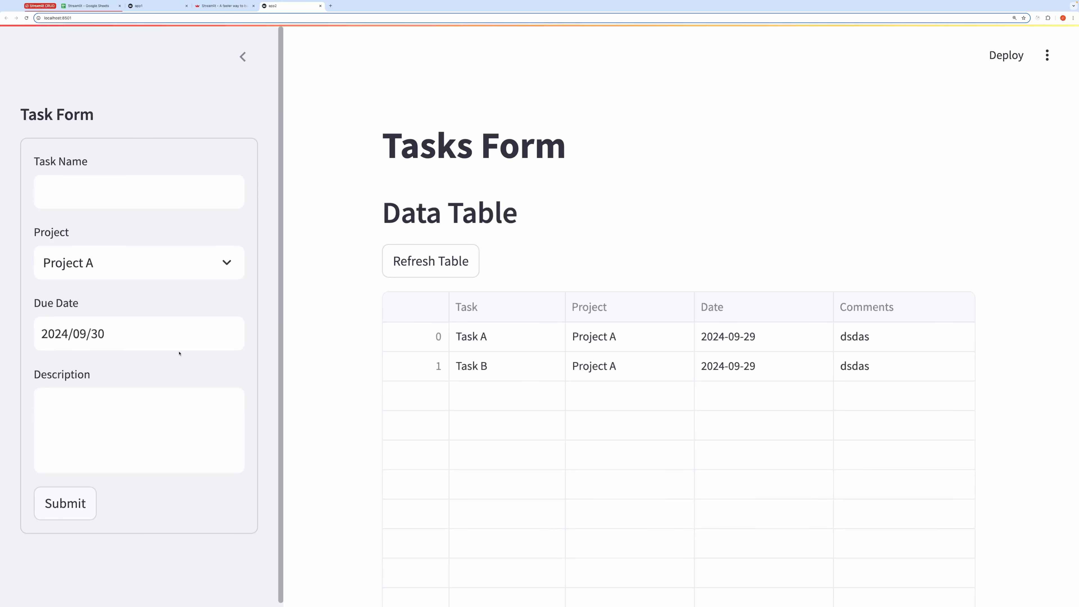
scroll("down", 3)
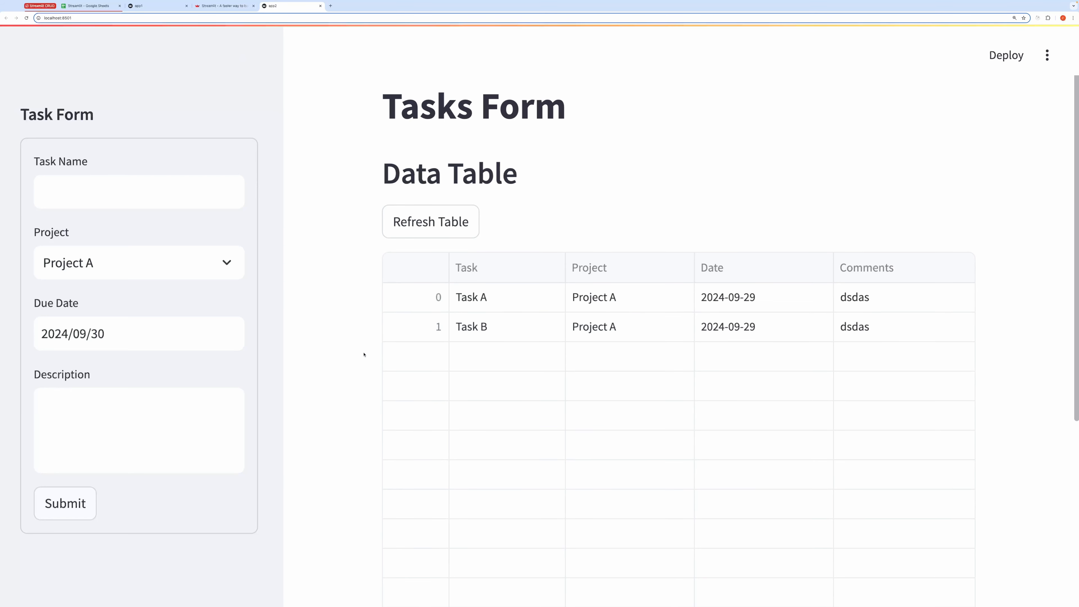
- Fill in the new task's details and go to the Google Sheets spreadsheet
left_click(138, 191)
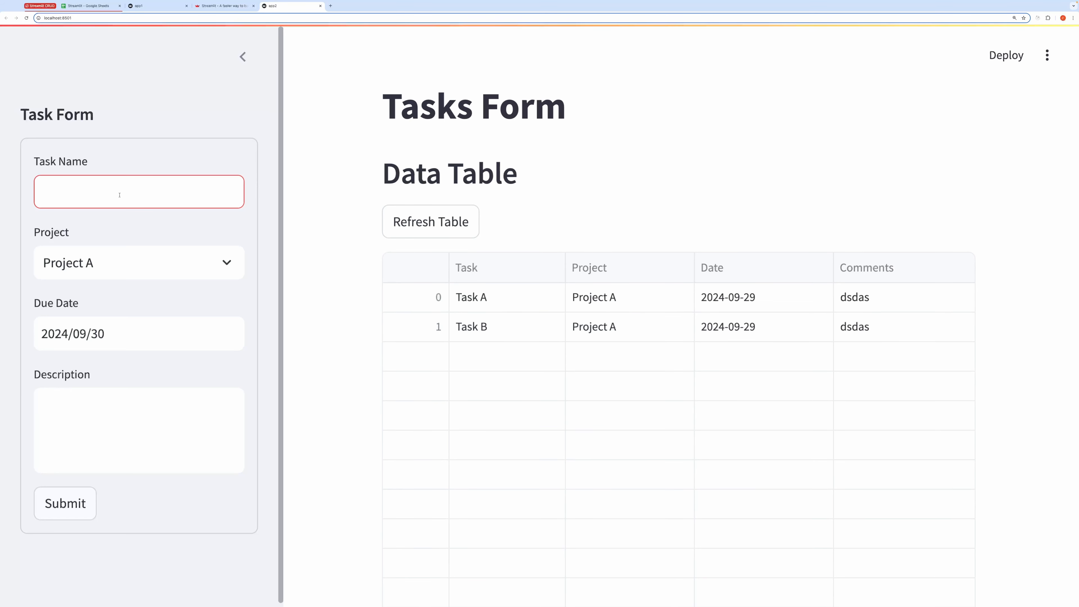
type("jhdf sdfasdfa")
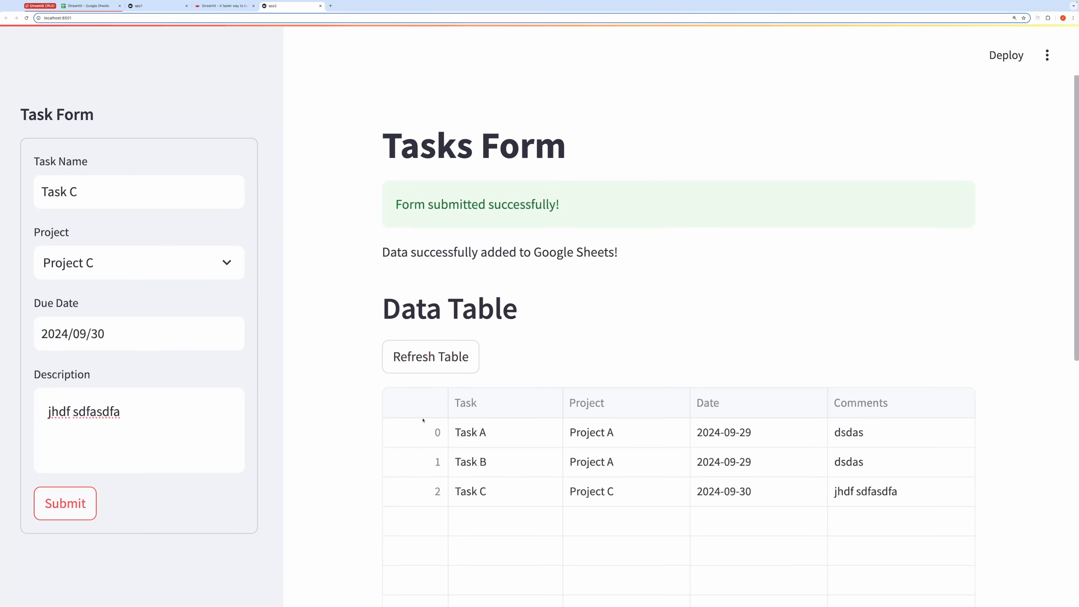
scroll("down", 3)
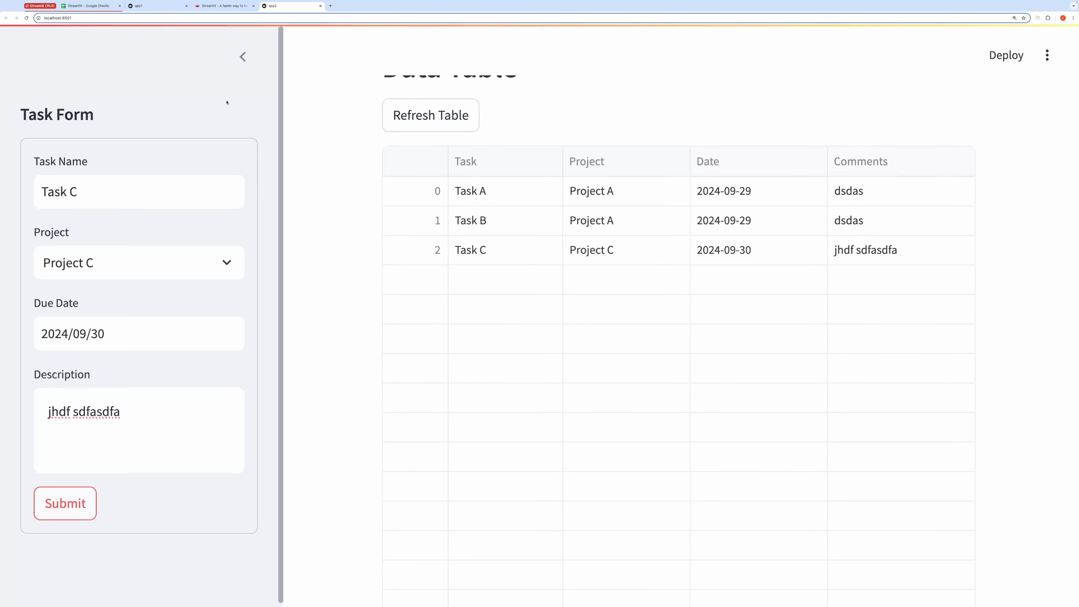
left_click(89, 6)
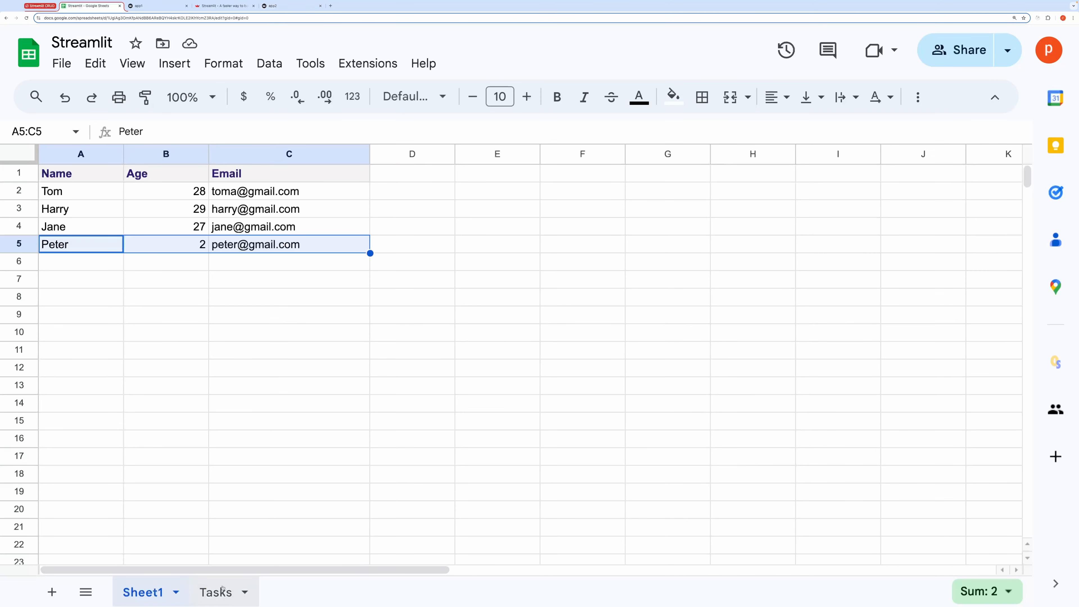
- Check the Tasks sheet's records, then switch to the streamlit.io website
left_click(215, 592)
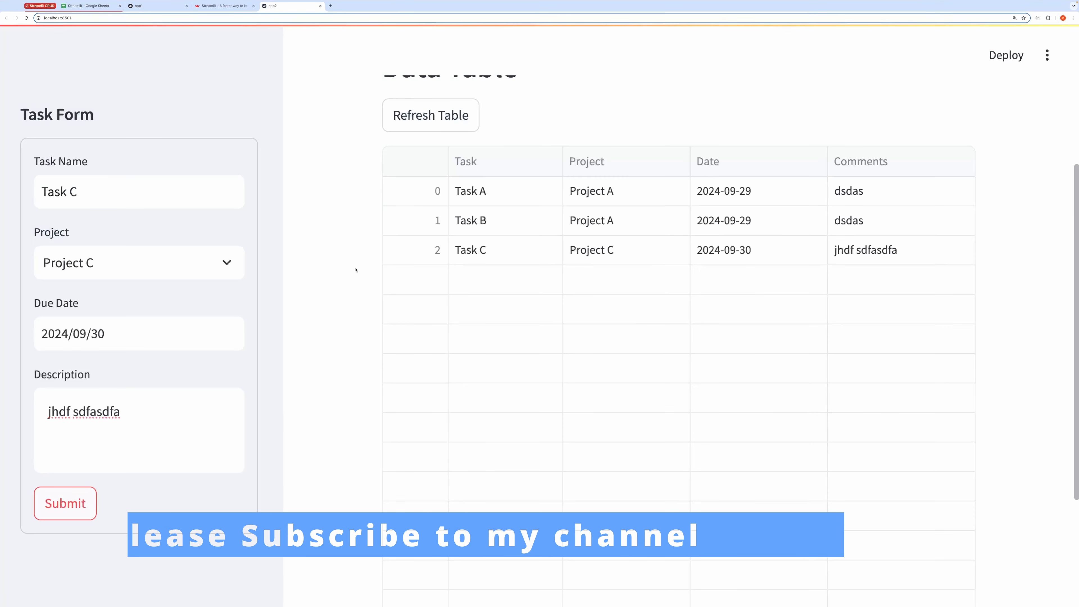
scroll("down", 3)
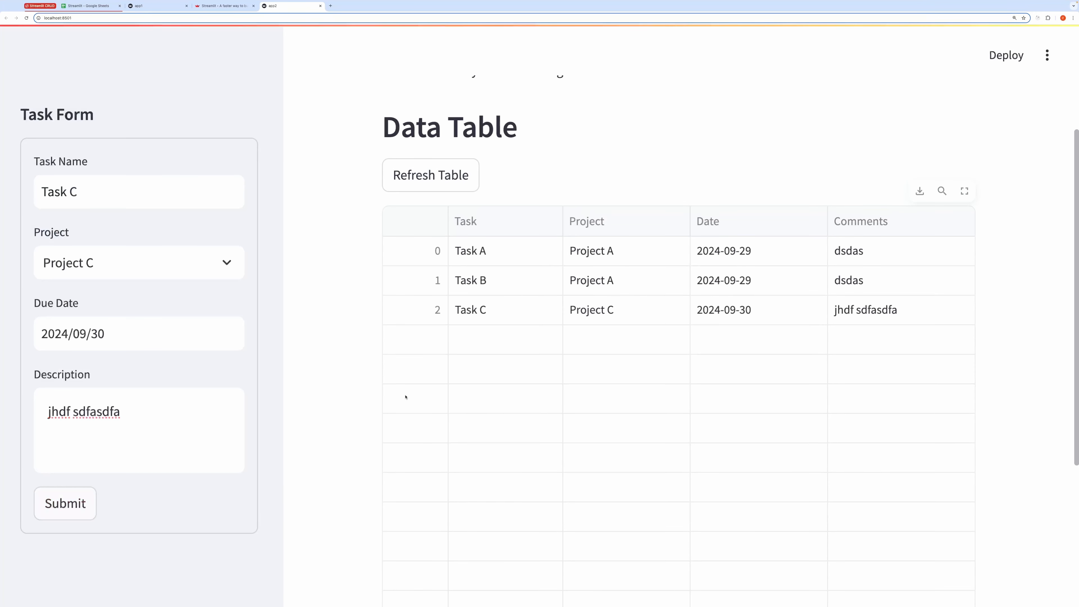
left_click(64, 503)
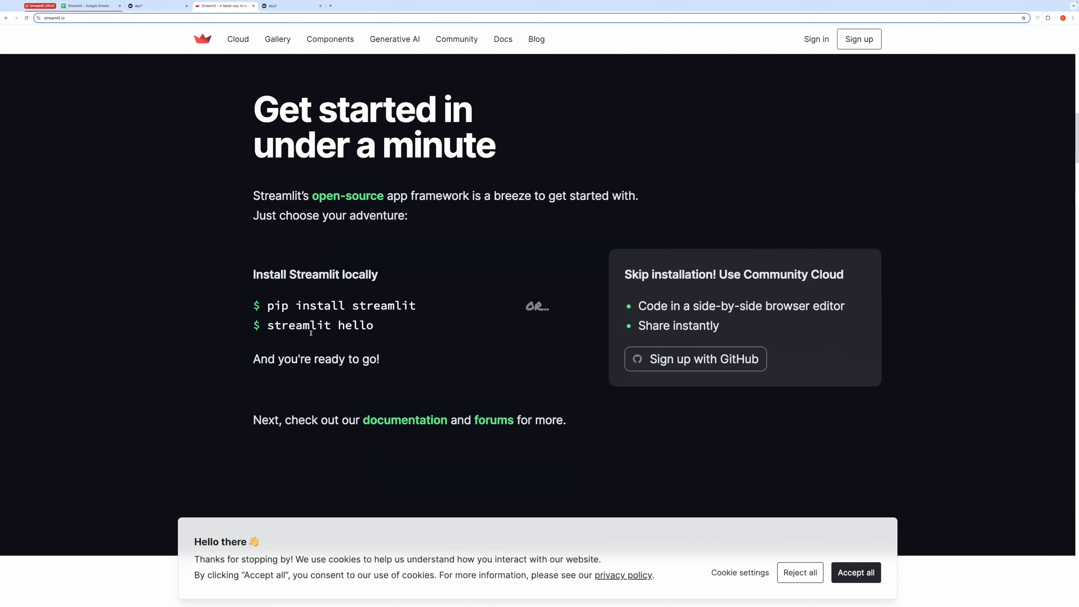
mouse_move(320, 324)
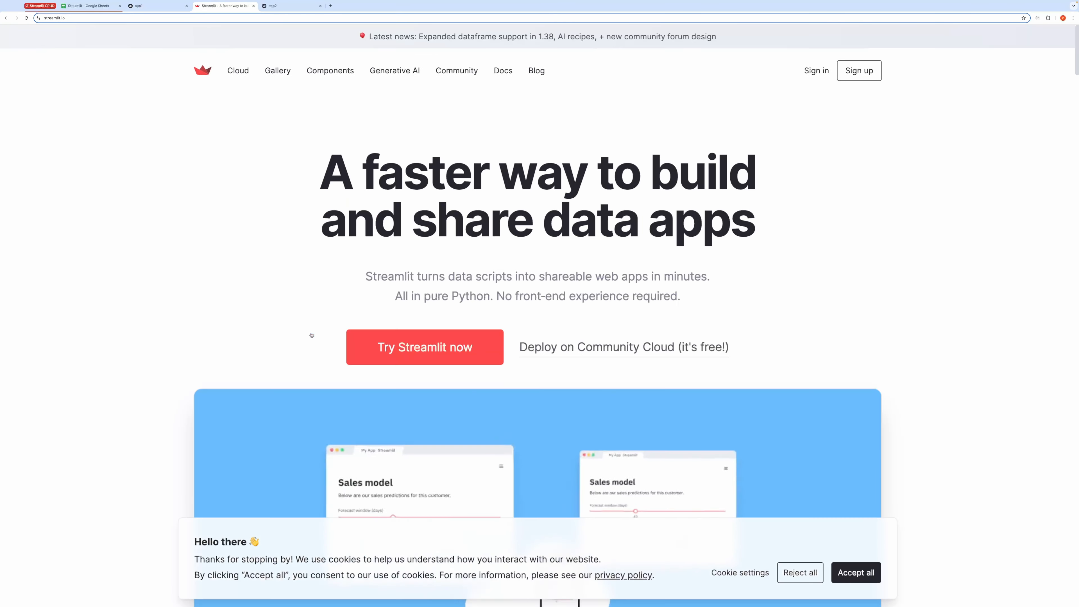
- Scroll the streamlit.io homepage and switch back to the first app's tab
scroll("down", 3)
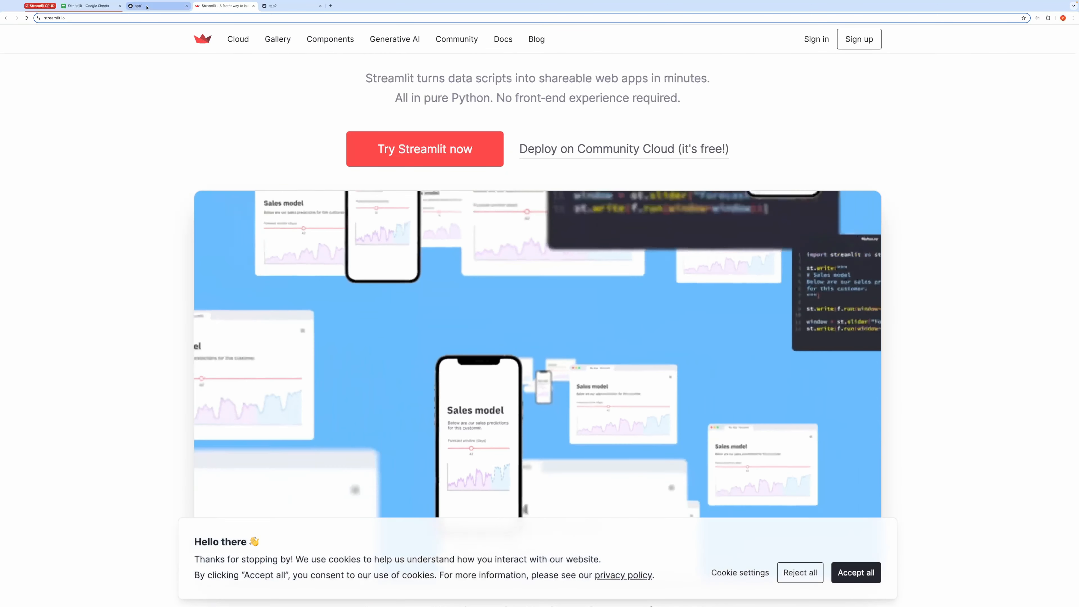
left_click(155, 6)
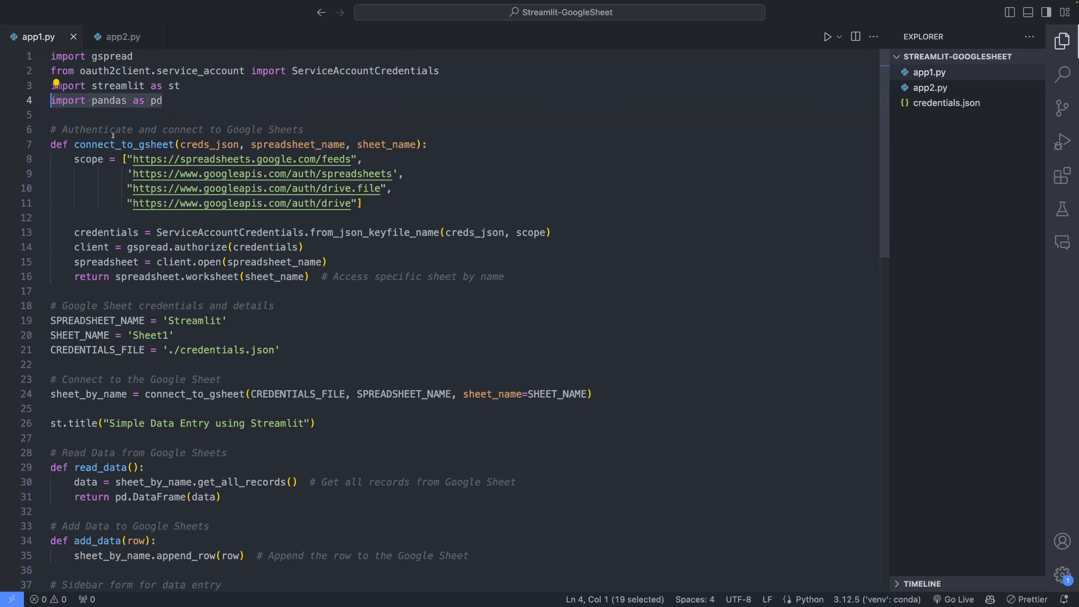
left_click(80, 187)
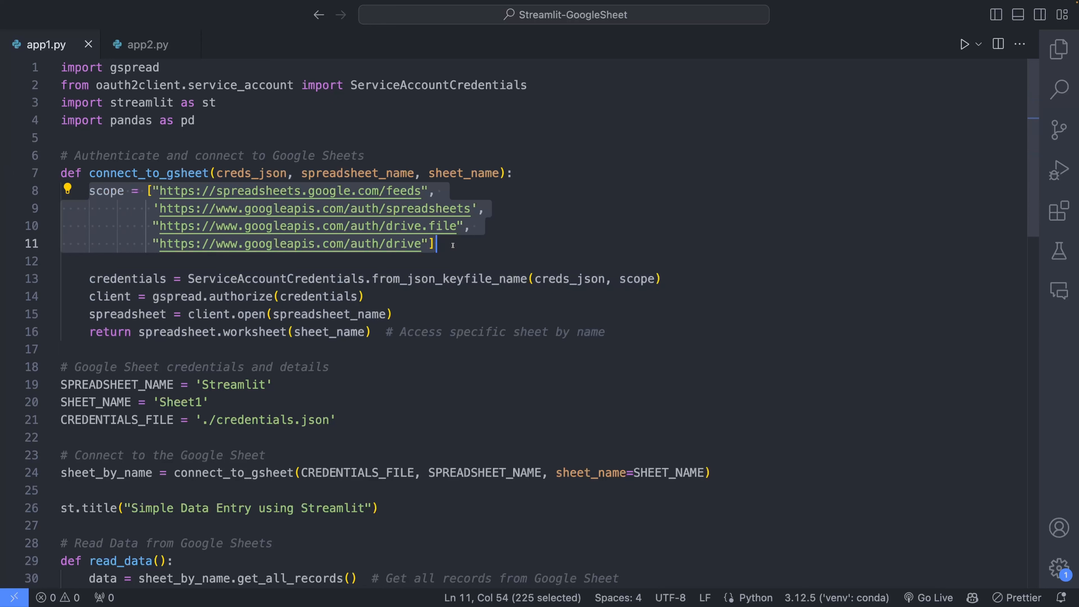
mouse_move(373, 321)
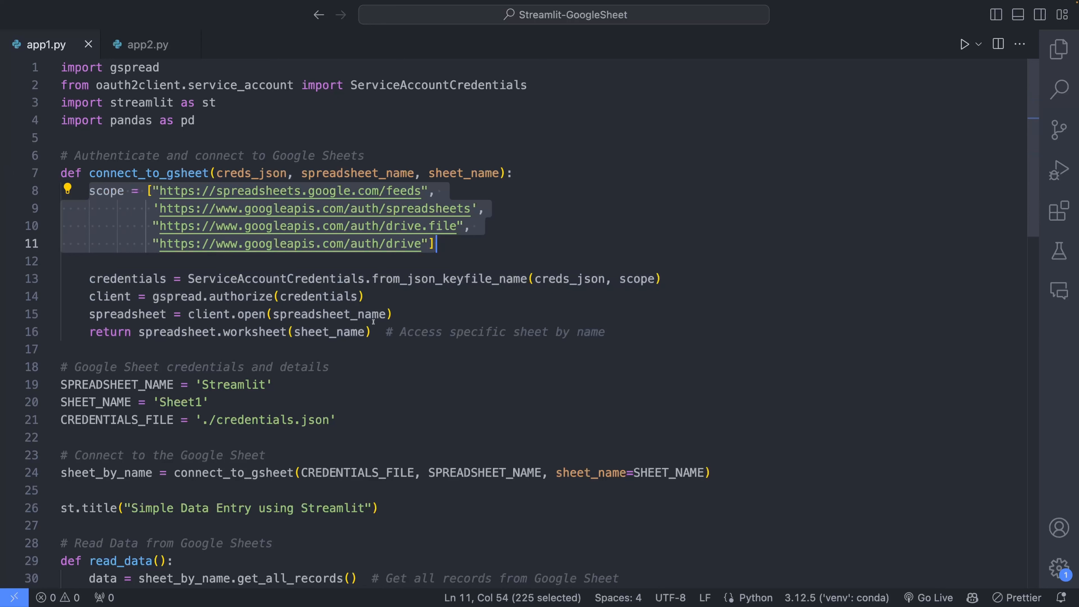
left_click(189, 279)
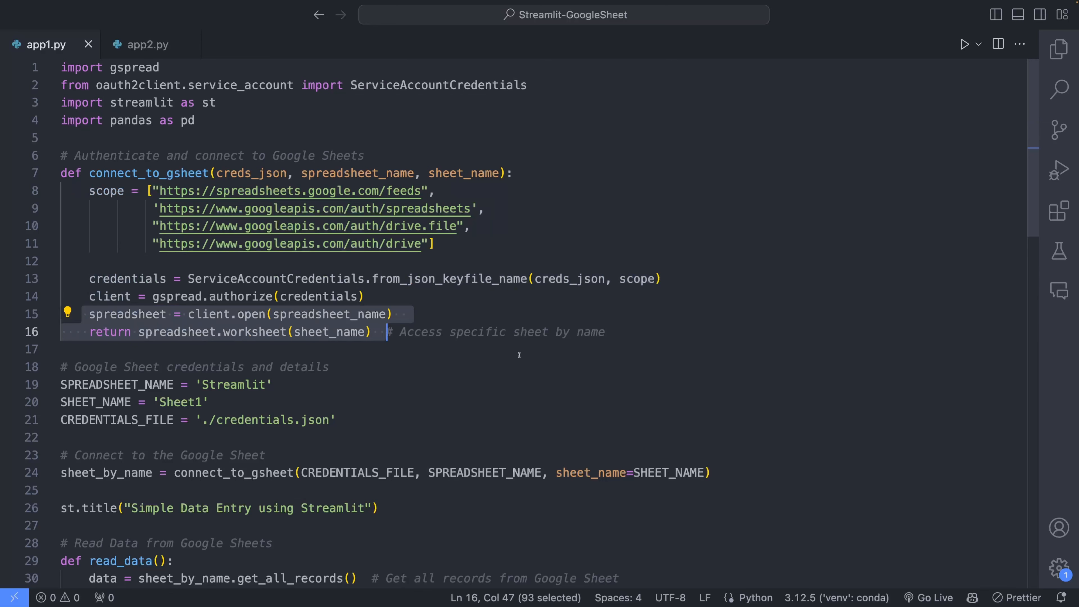
scroll("down", 3)
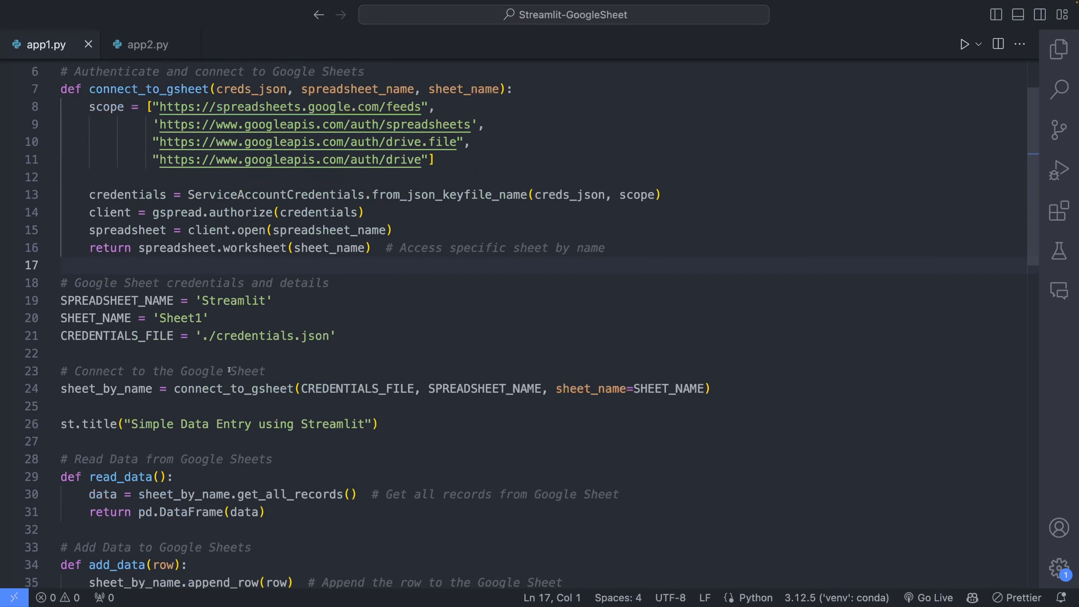
scroll("down", 3)
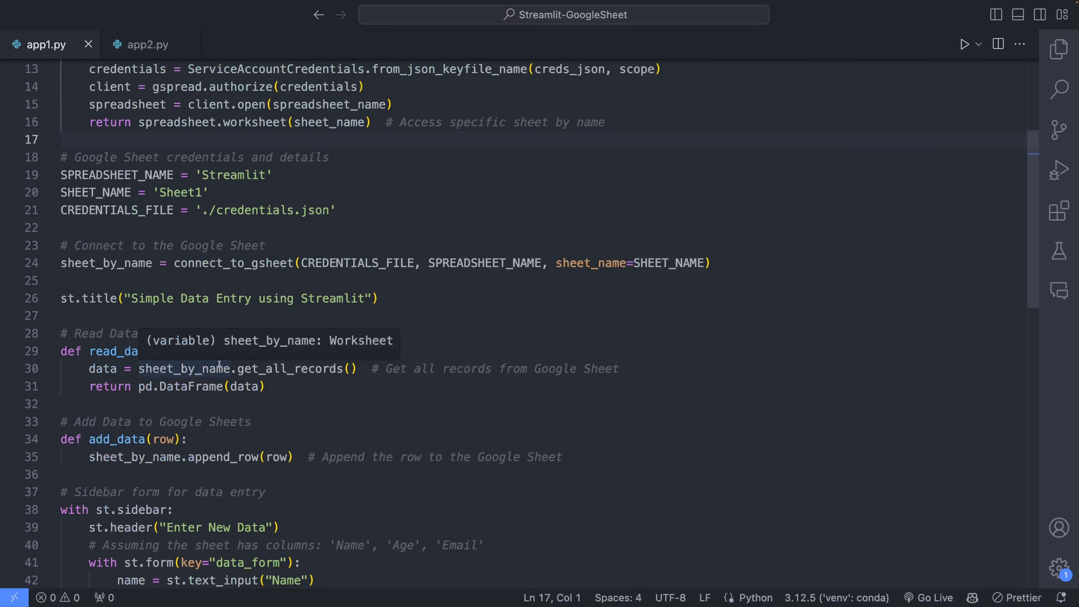
scroll("down", 3)
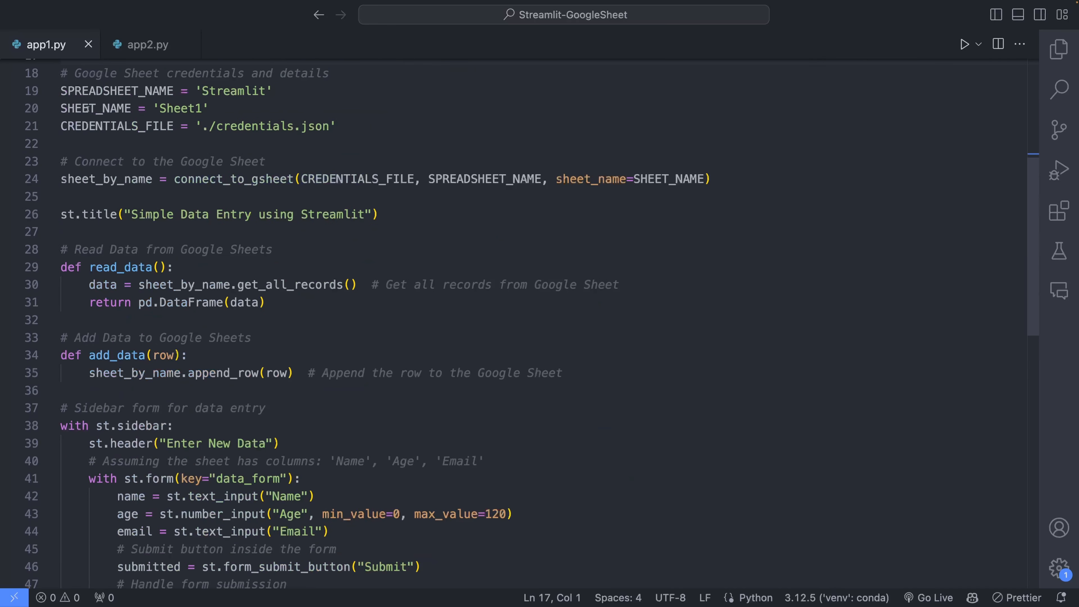
left_click_drag(62, 90, 336, 126)
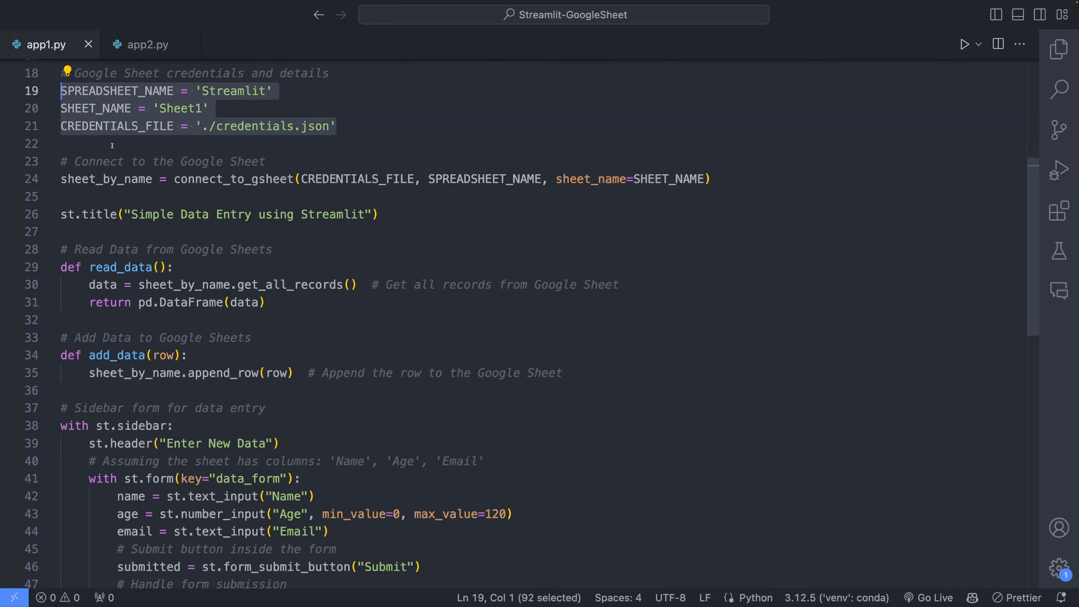
left_click(83, 144)
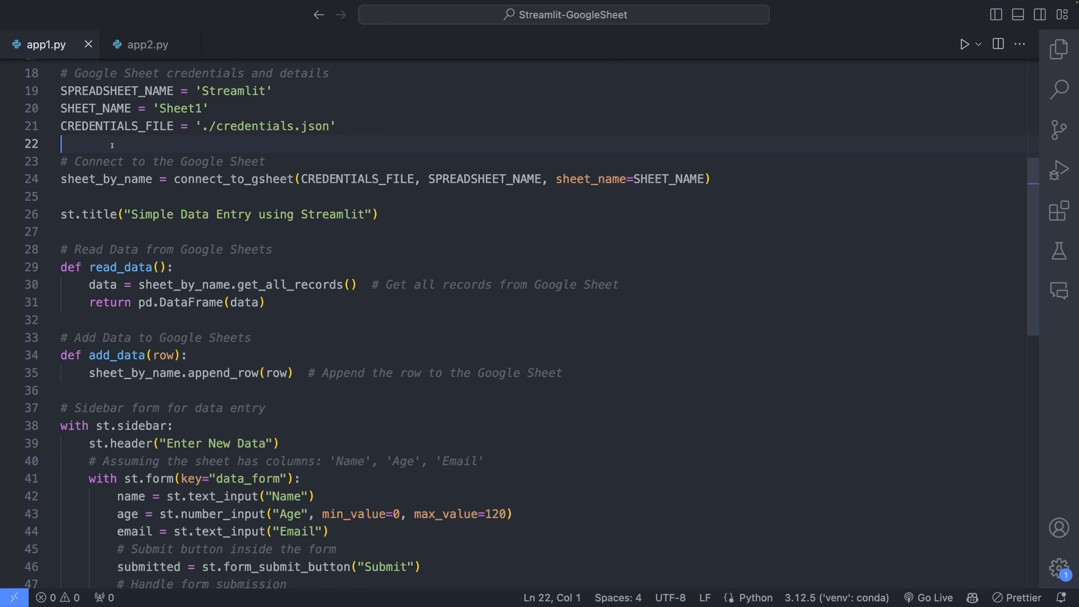
mouse_move(105, 179)
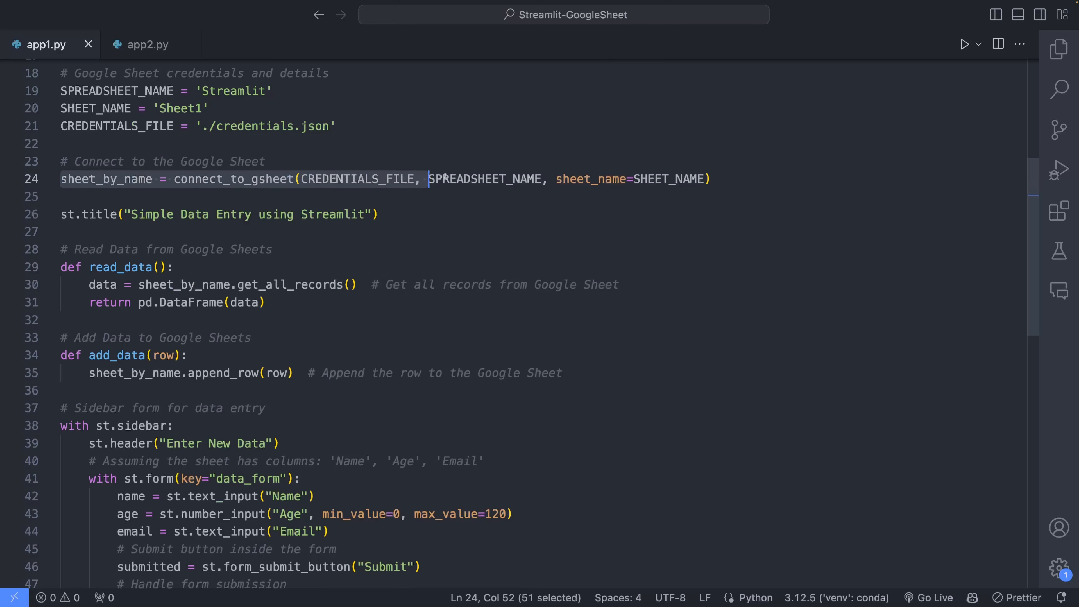
left_click_drag(428, 179, 710, 179)
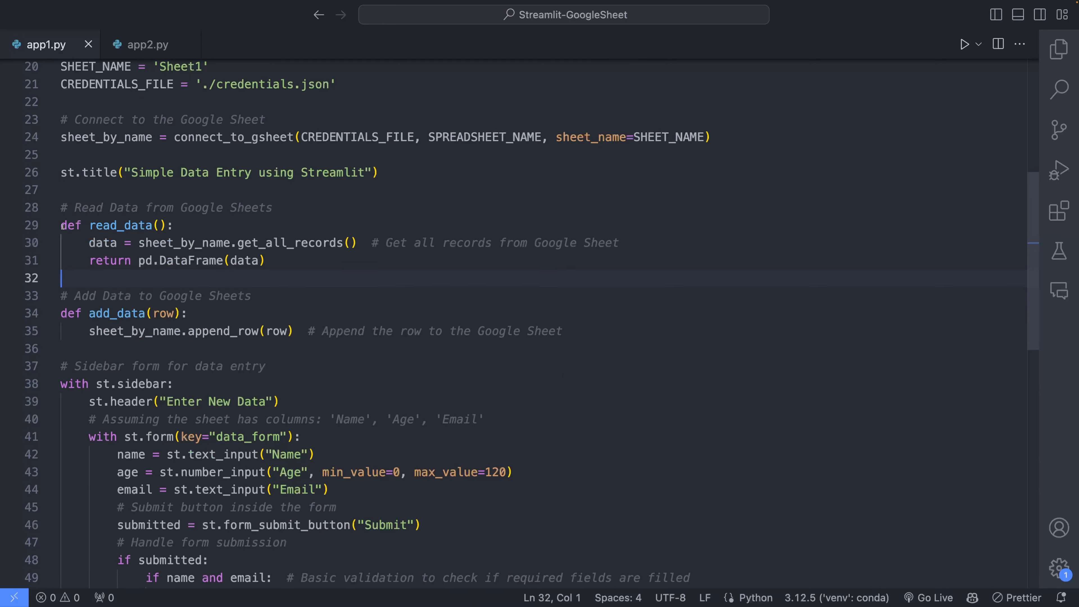
left_click_drag(61, 224, 264, 260)
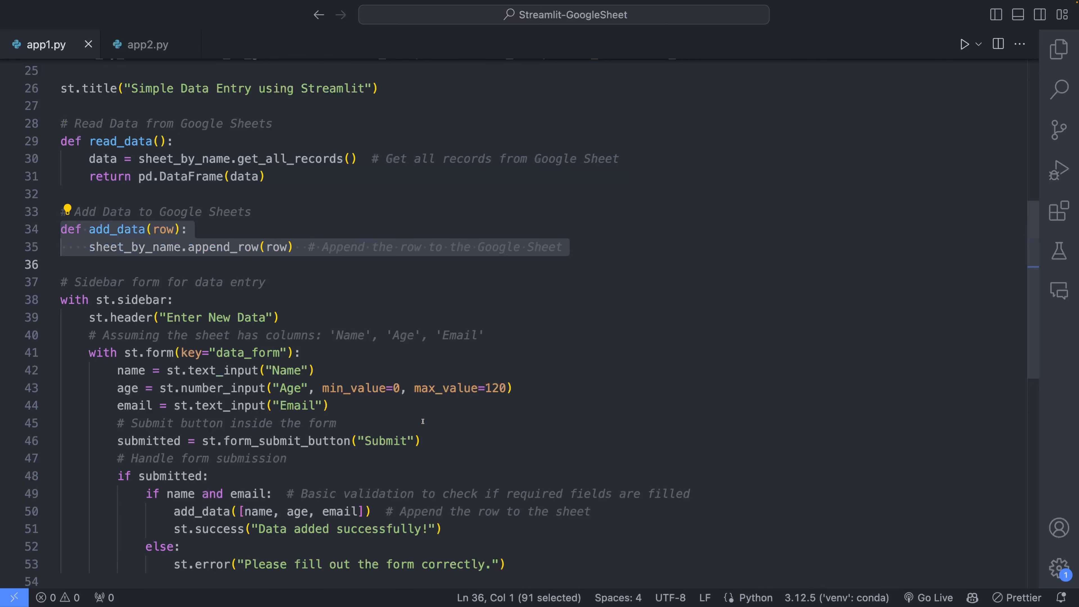
scroll("down", 3)
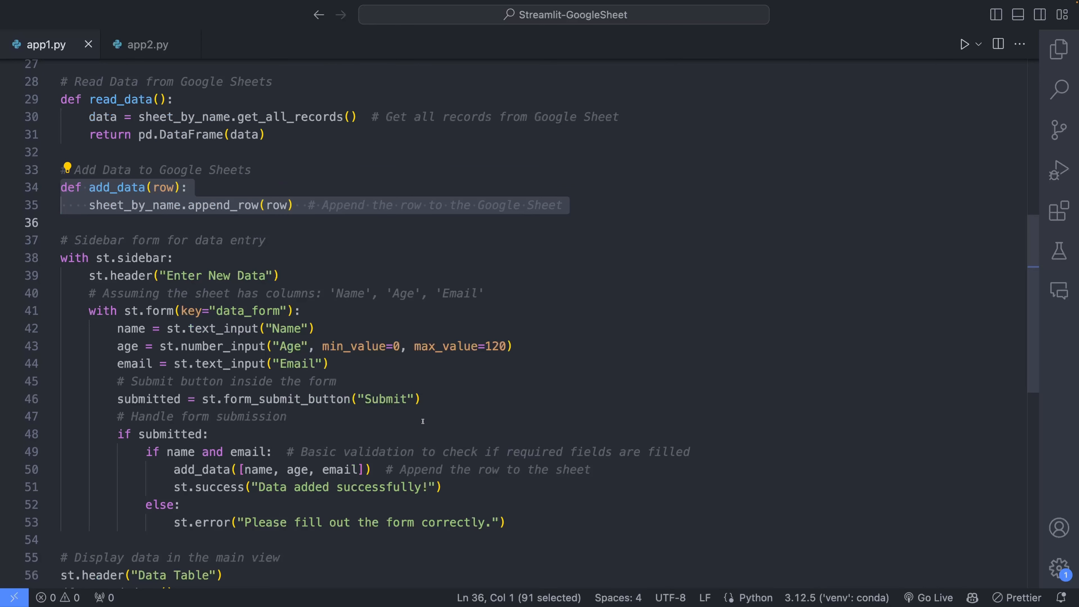
scroll("down", 3)
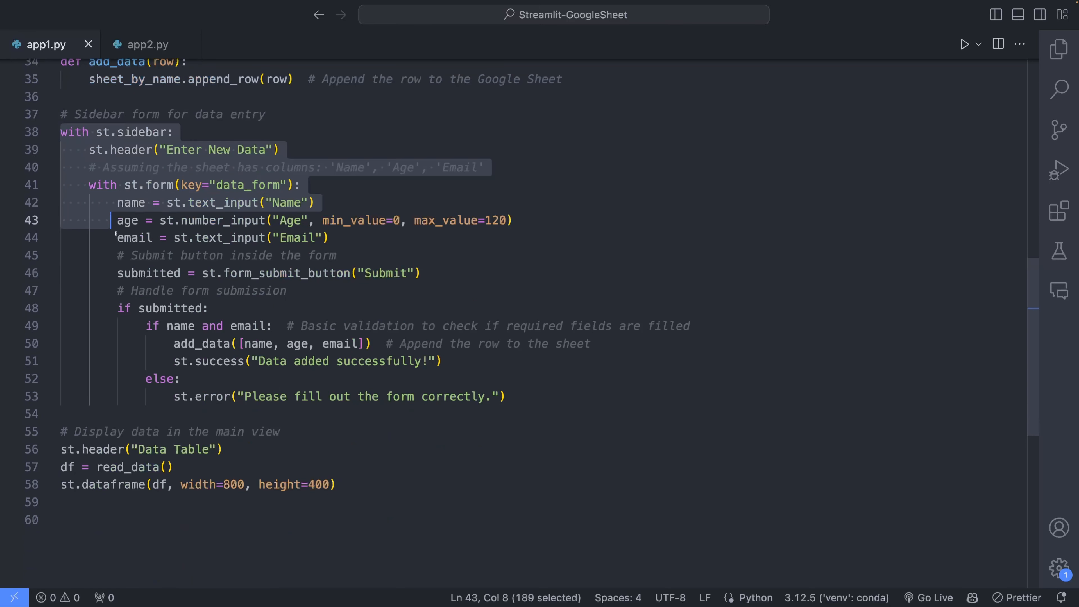
left_click(507, 396)
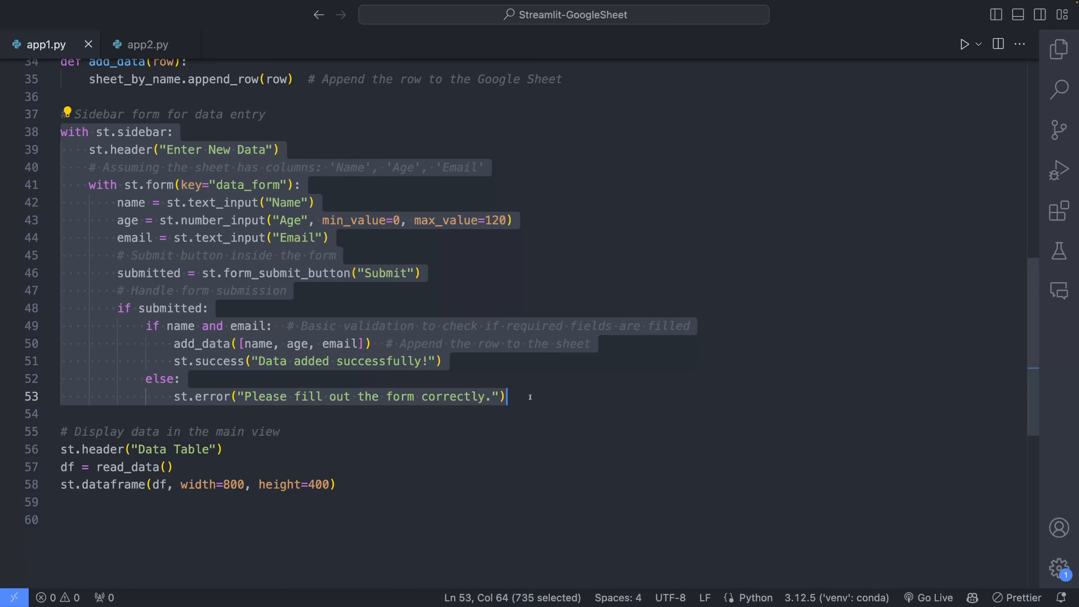
left_click(507, 397)
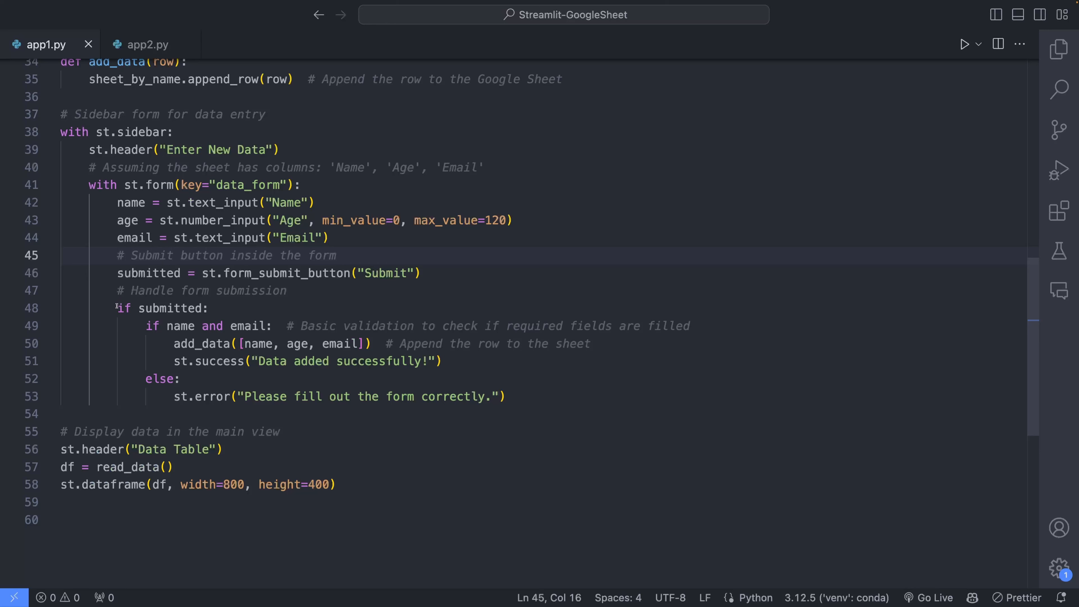
left_click(118, 308)
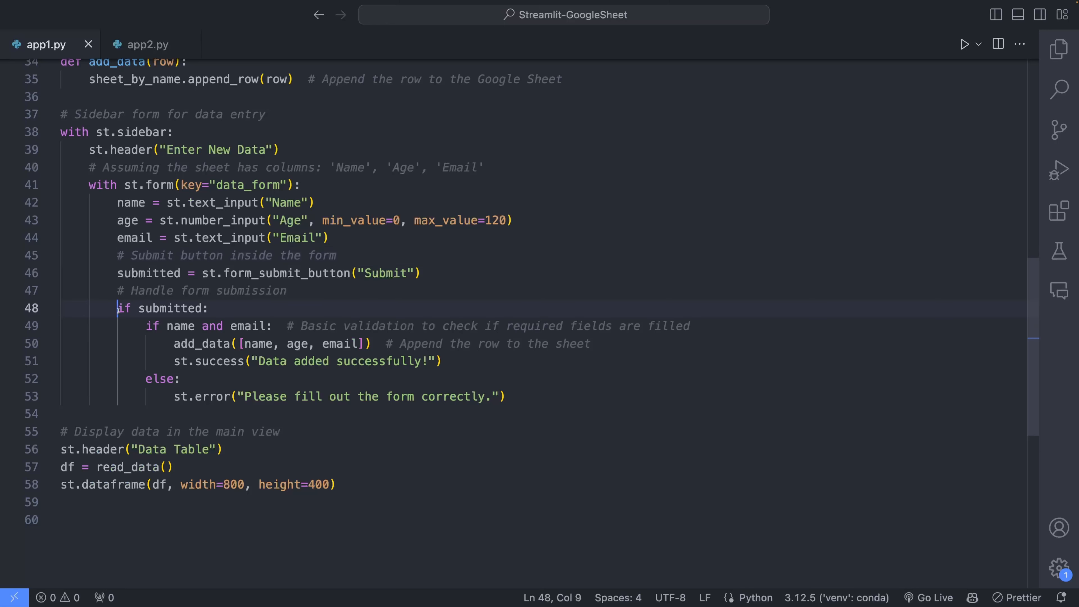
left_click_drag(117, 308, 330, 361)
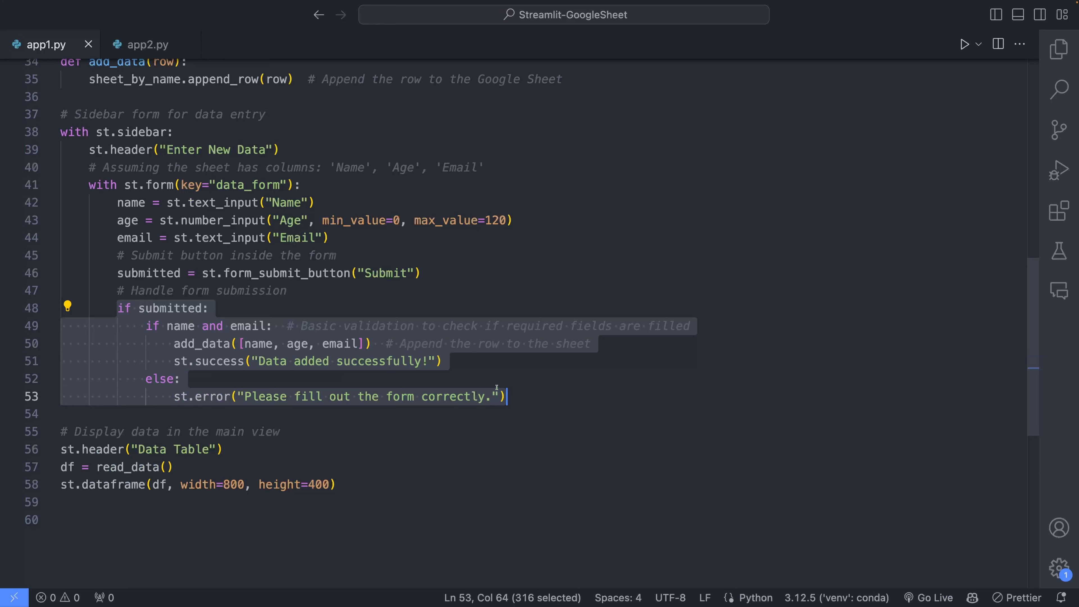
mouse_move(345, 451)
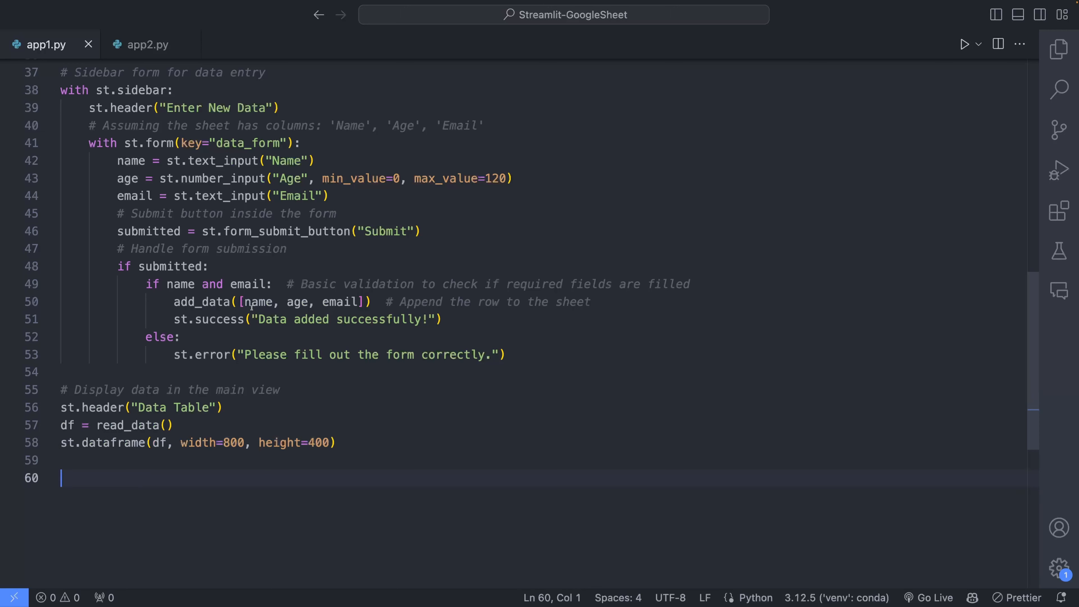
- Open app2.py and locate its form_schema with task name, project and due date fields
left_click(146, 44)
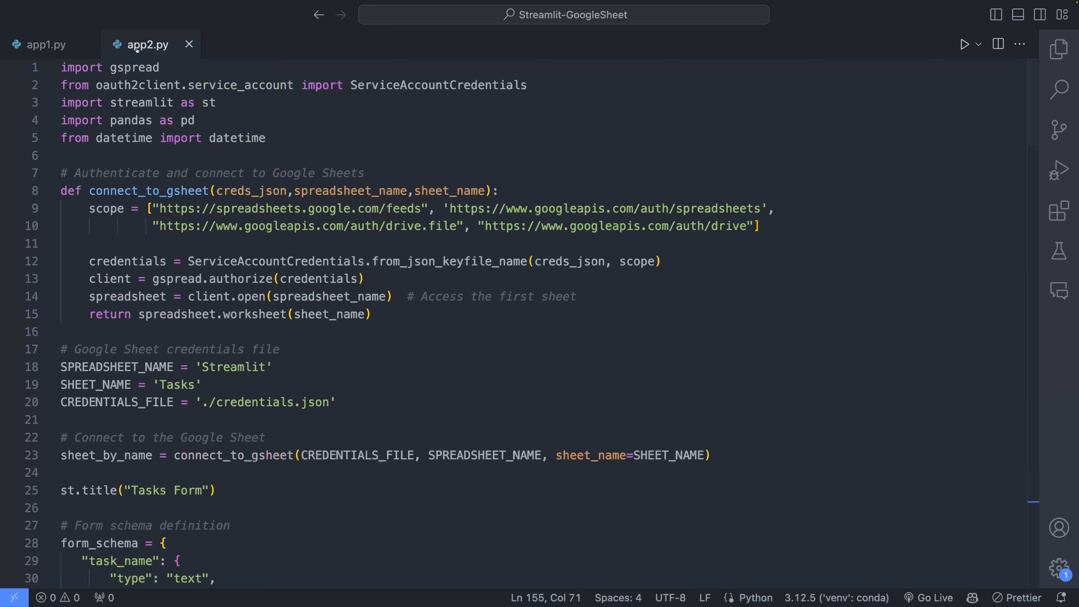
mouse_move(136, 67)
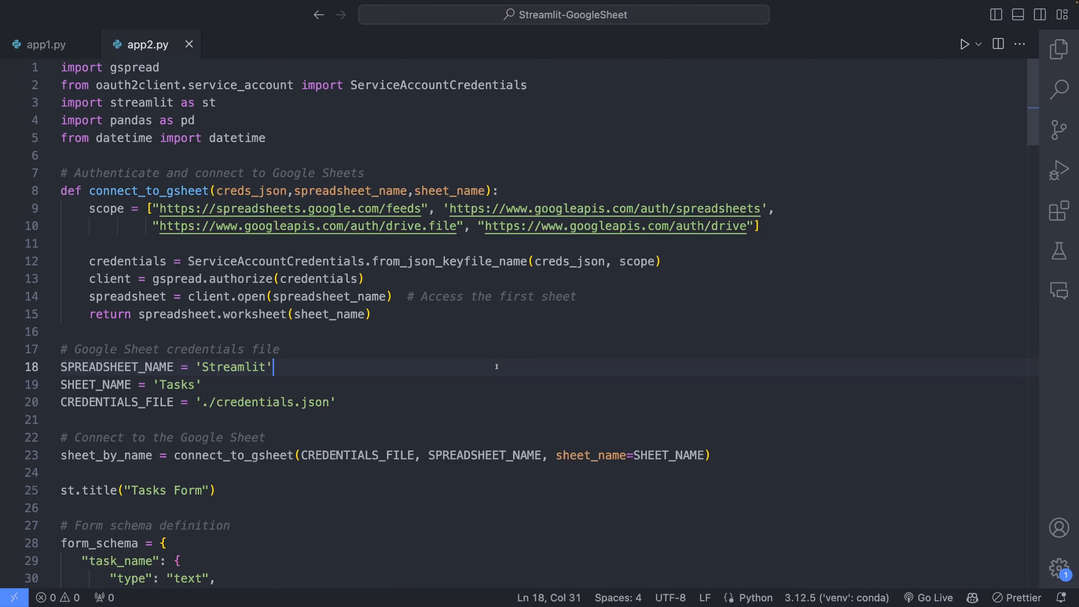
mouse_move(317, 340)
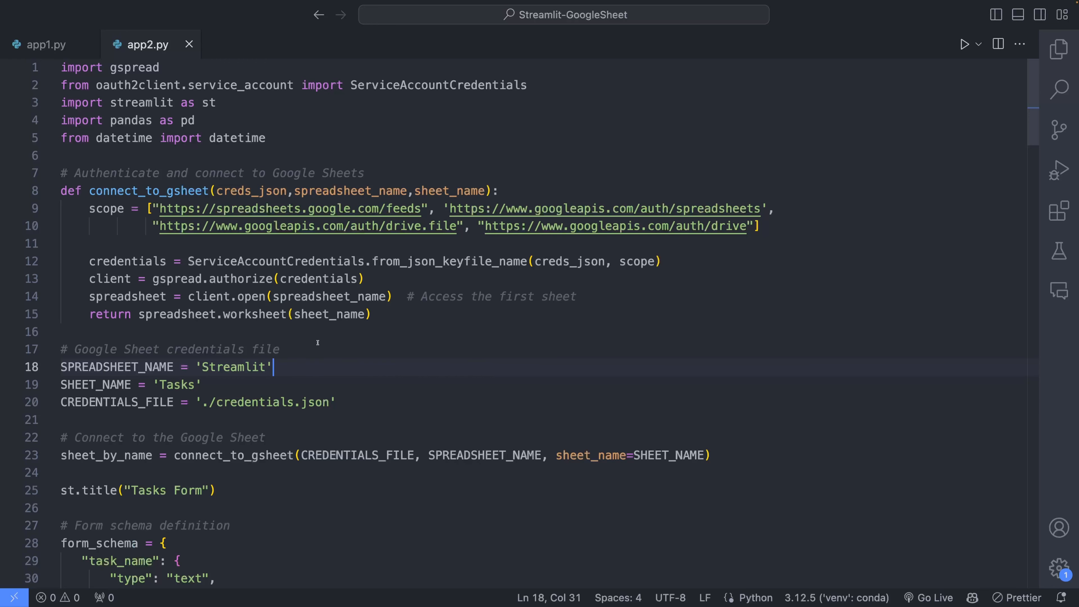
scroll("down", 3)
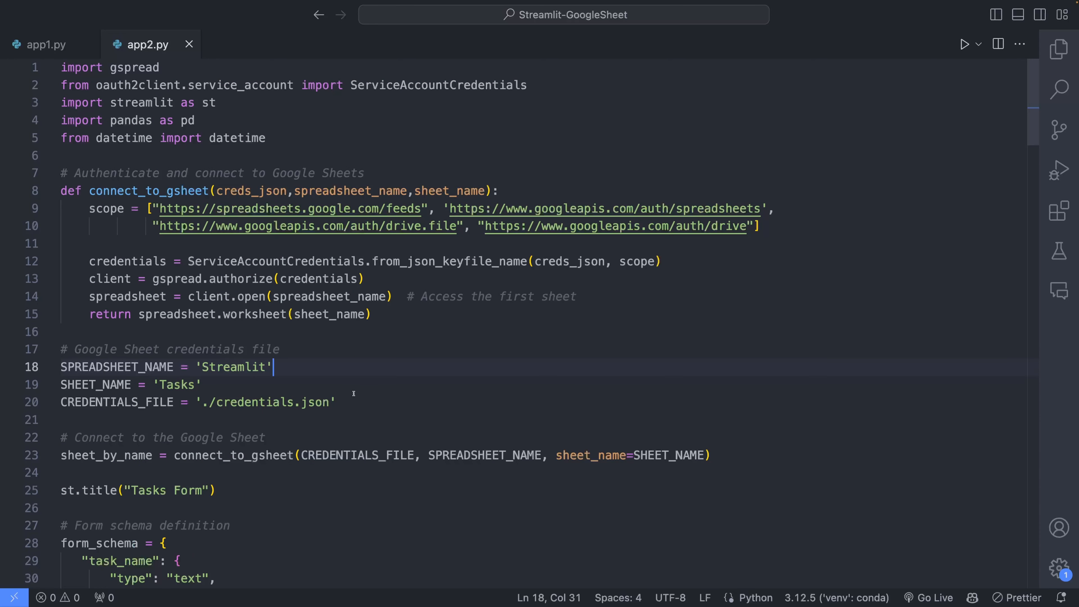
scroll("down", 3)
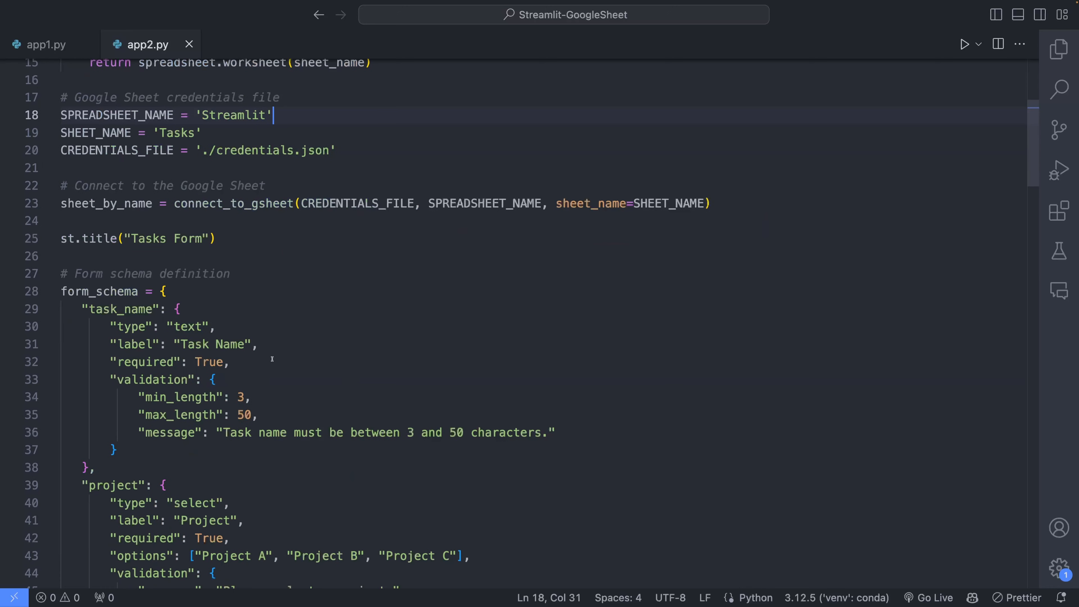
double_click(98, 291)
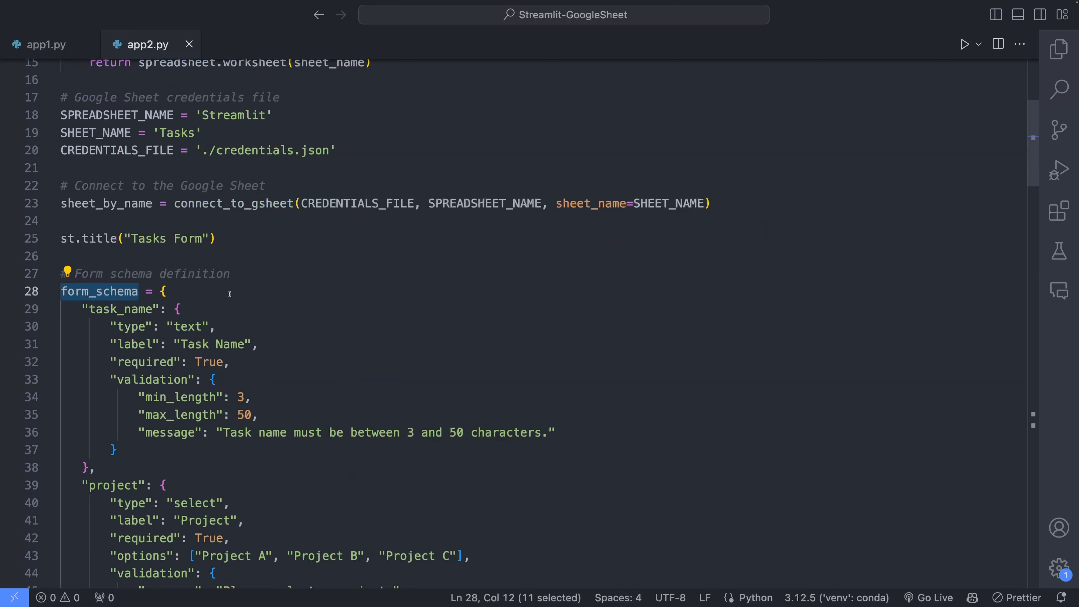
scroll("down", 3)
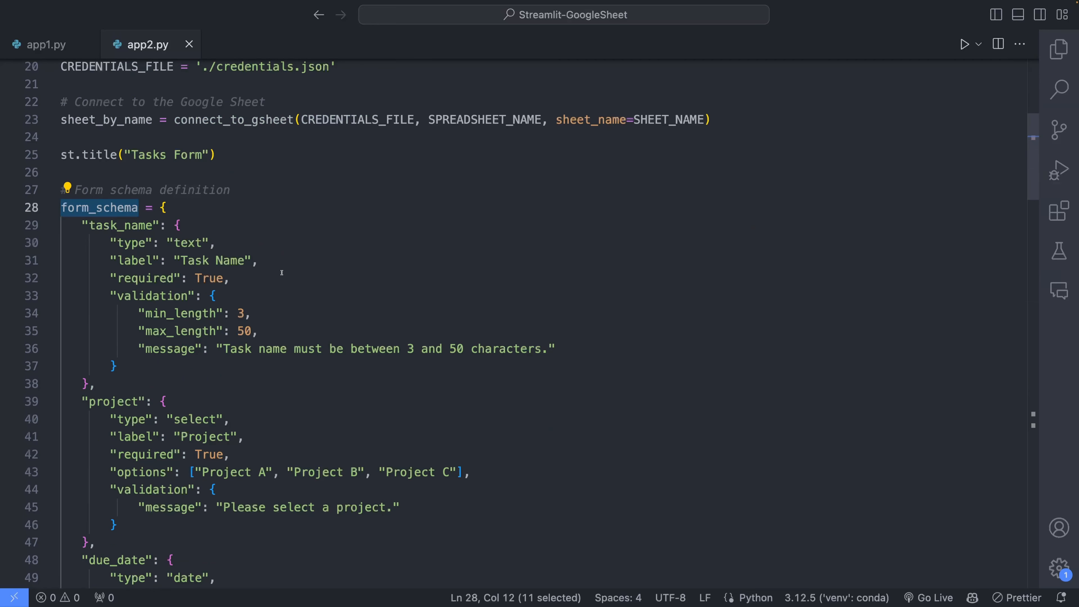
scroll("down", 3)
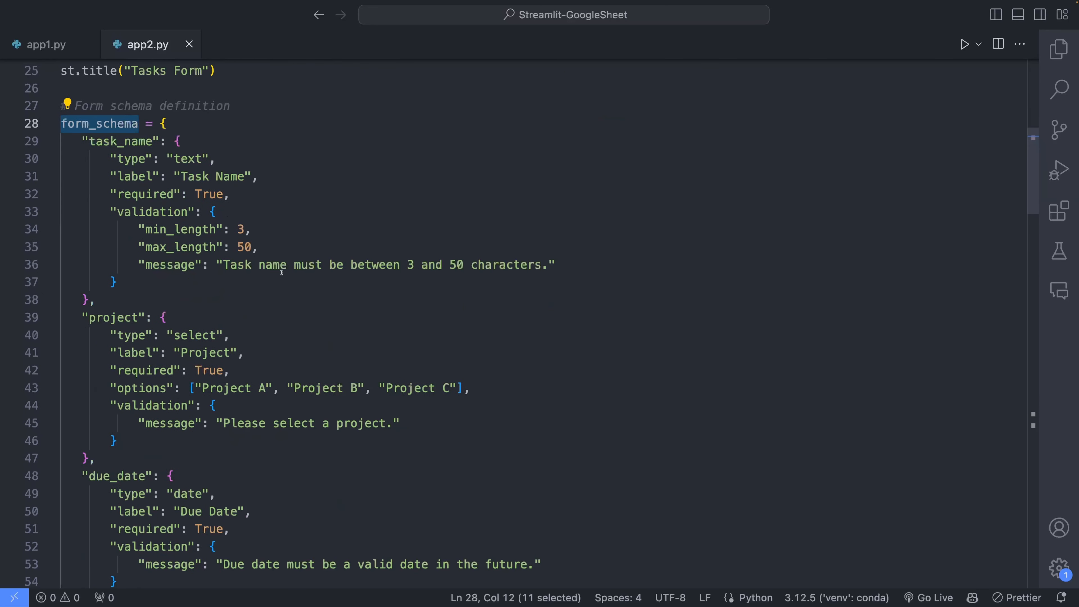
mouse_move(221, 256)
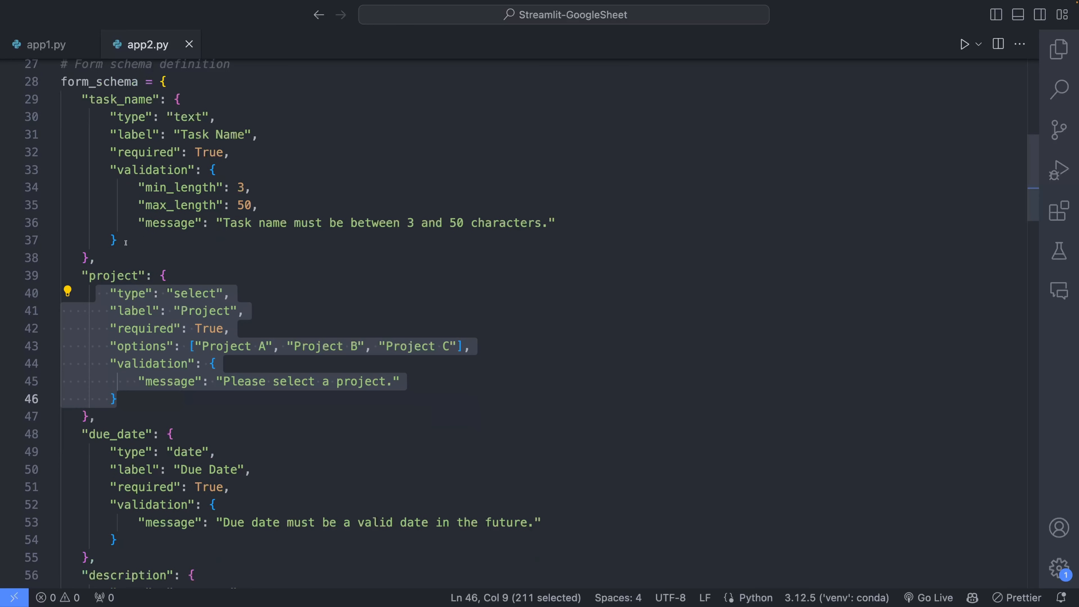
- Review the form_schema field definitions and remove the duplicate 'Read Data from Google Sheets' comment
scroll("down", 3)
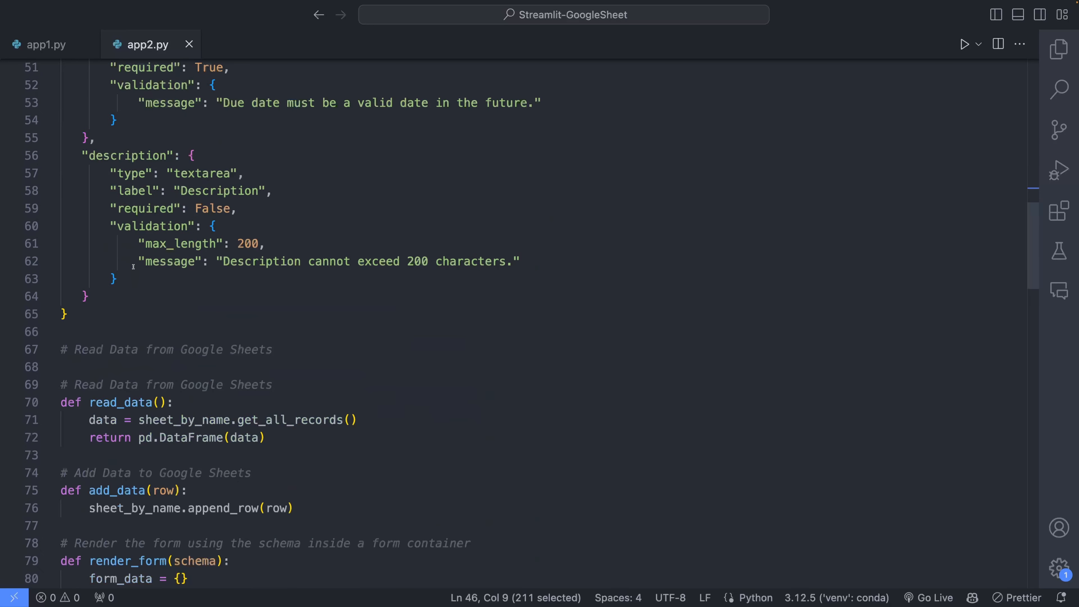
scroll("up", 3)
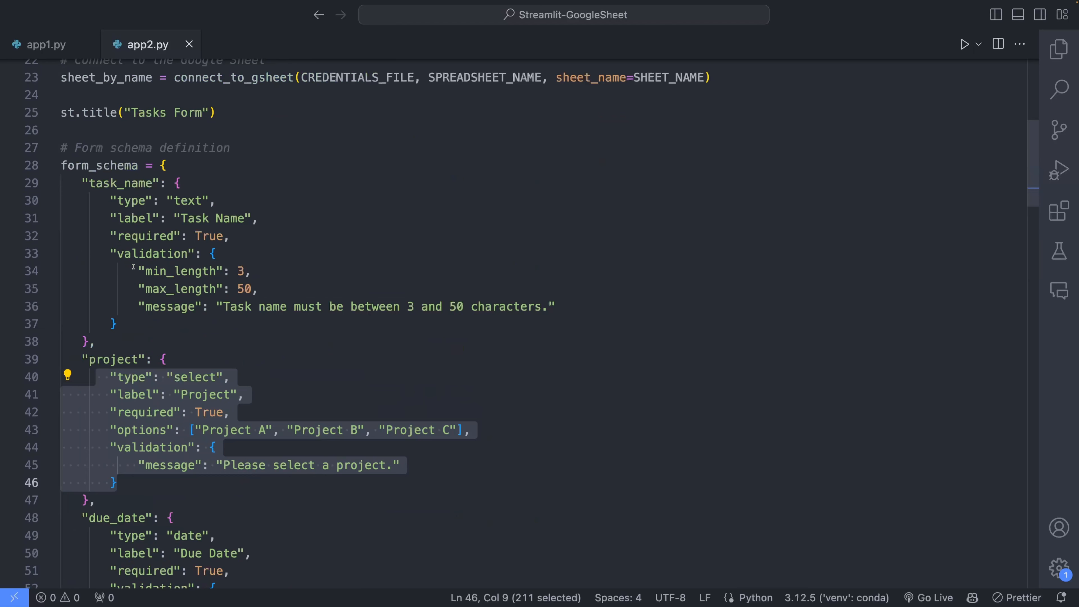
scroll("down", 3)
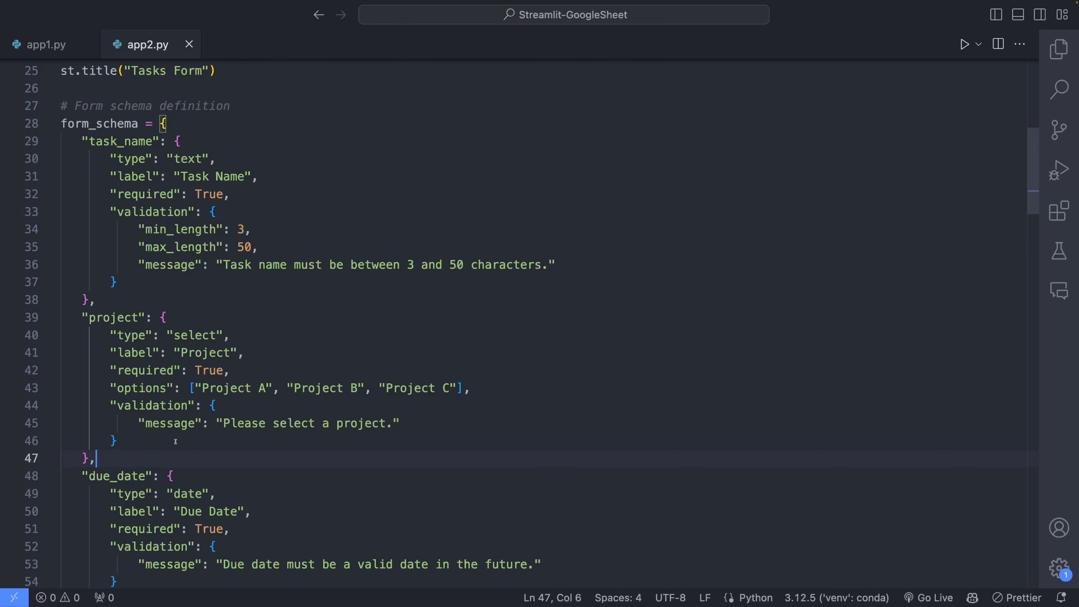
scroll("down", 3)
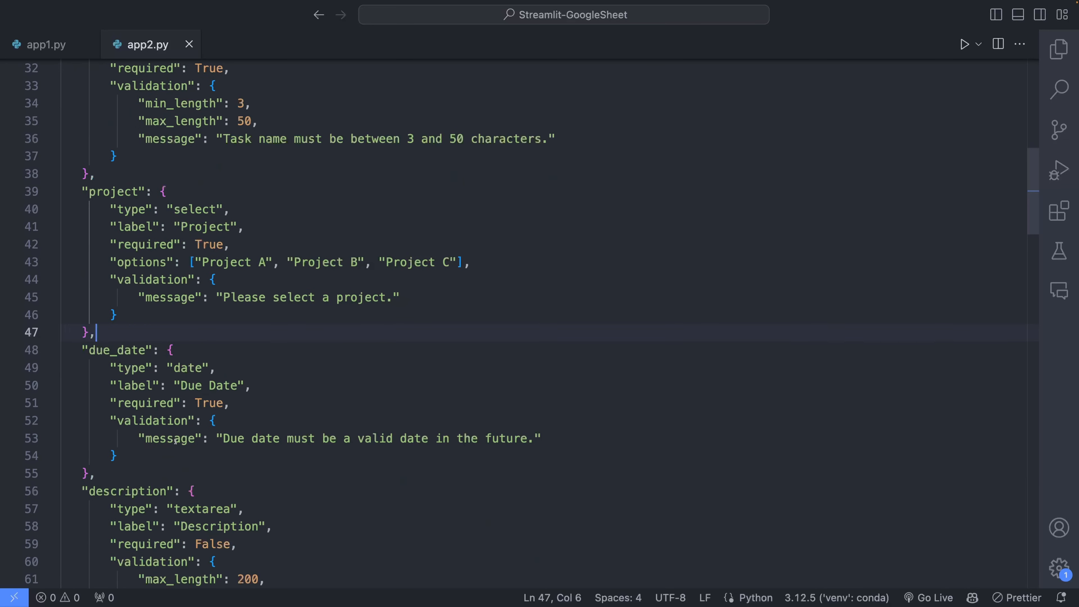
scroll("down", 3)
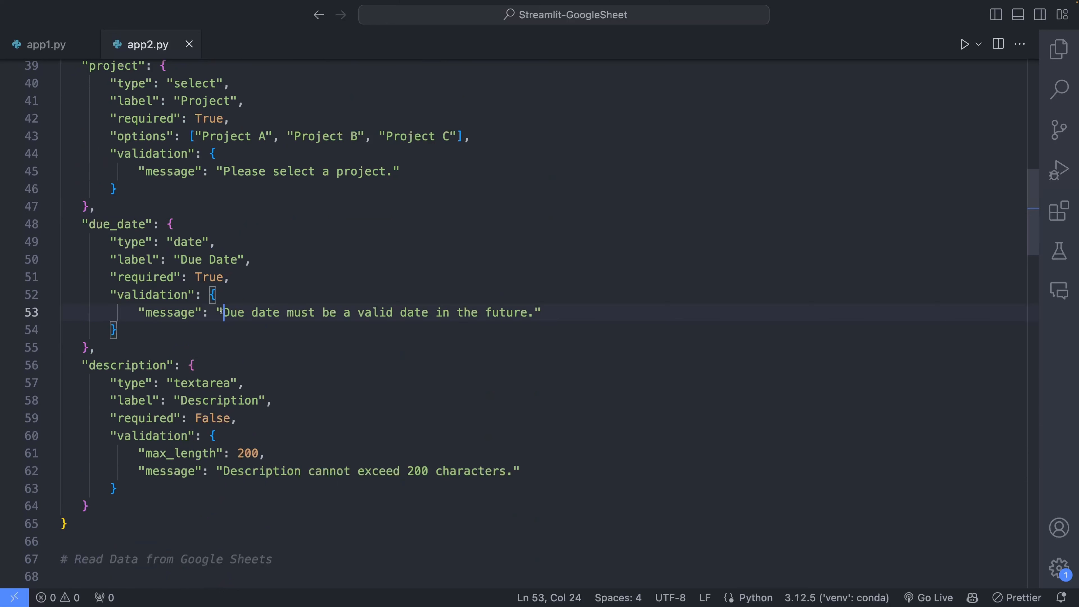
left_click_drag(224, 313, 533, 312)
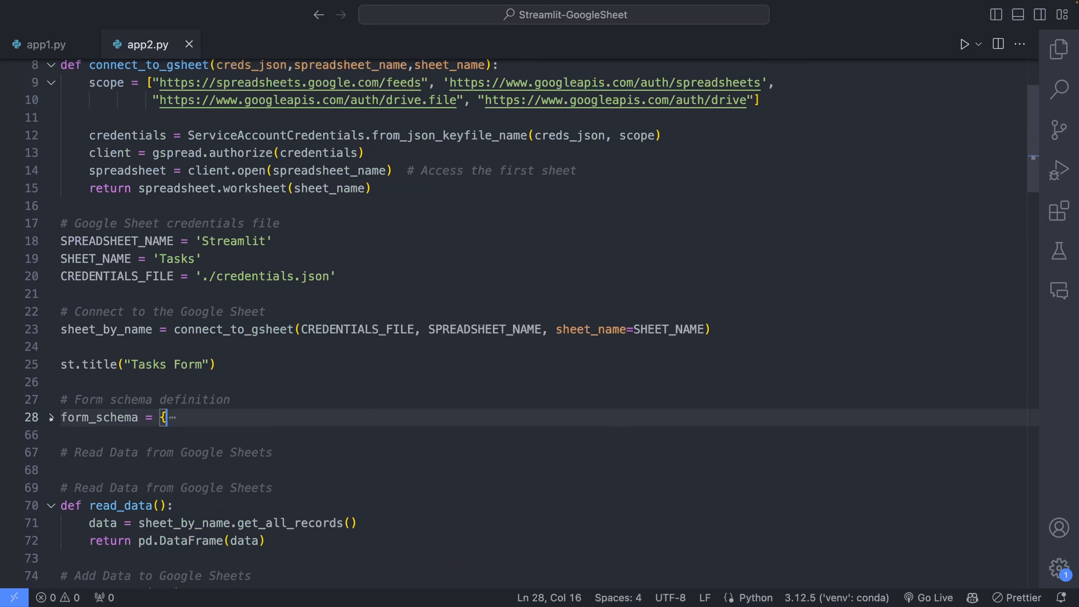
scroll("down", 3)
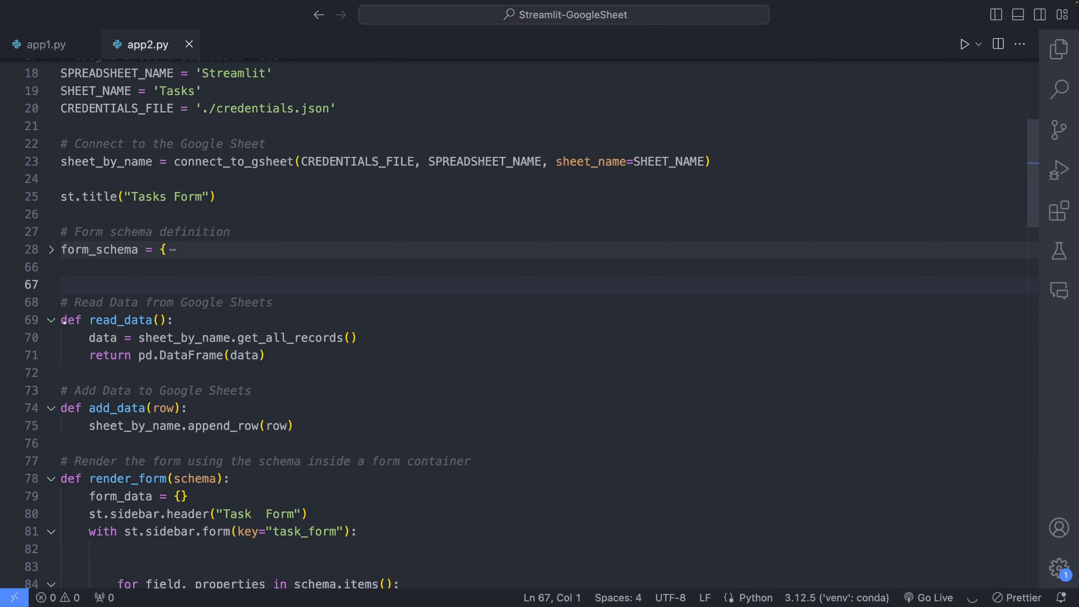
- Review render_form in app2.py, collapse its body and move into validate_form
scroll("down", 3)
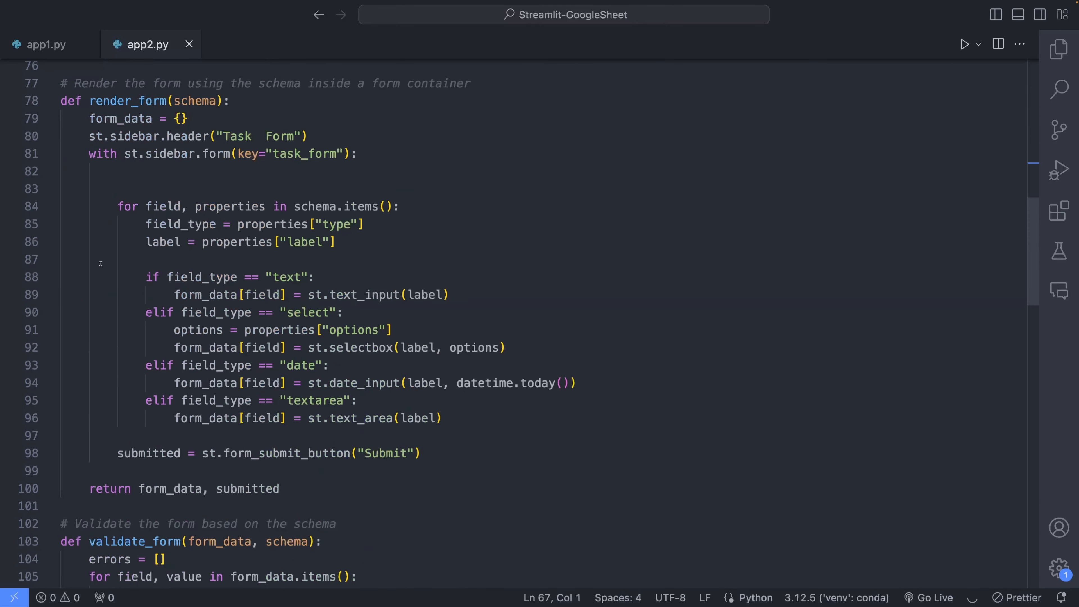
left_click_drag(89, 117, 223, 418)
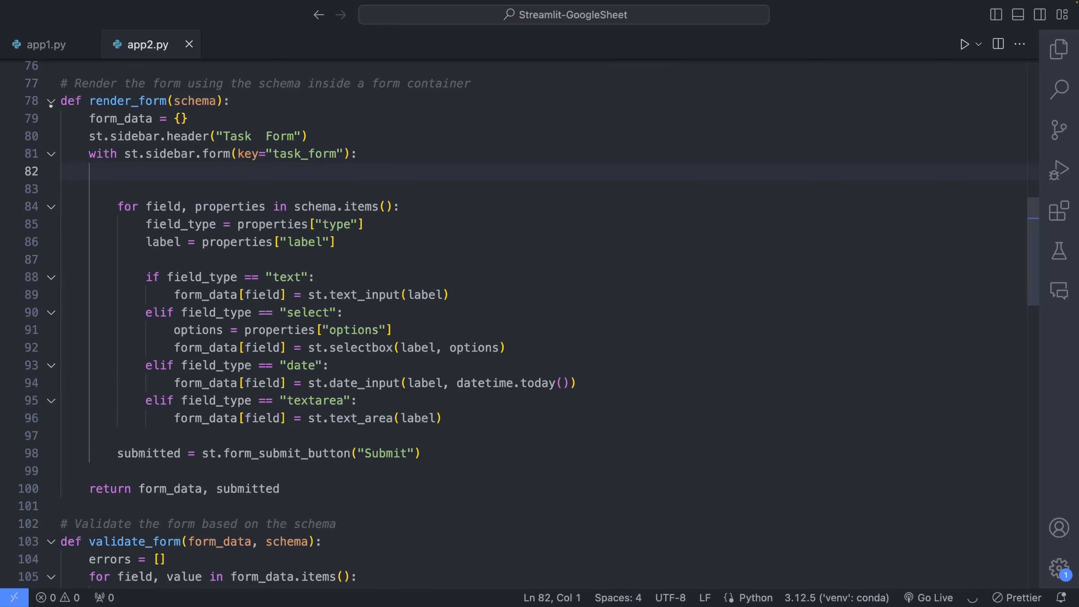
left_click(50, 102)
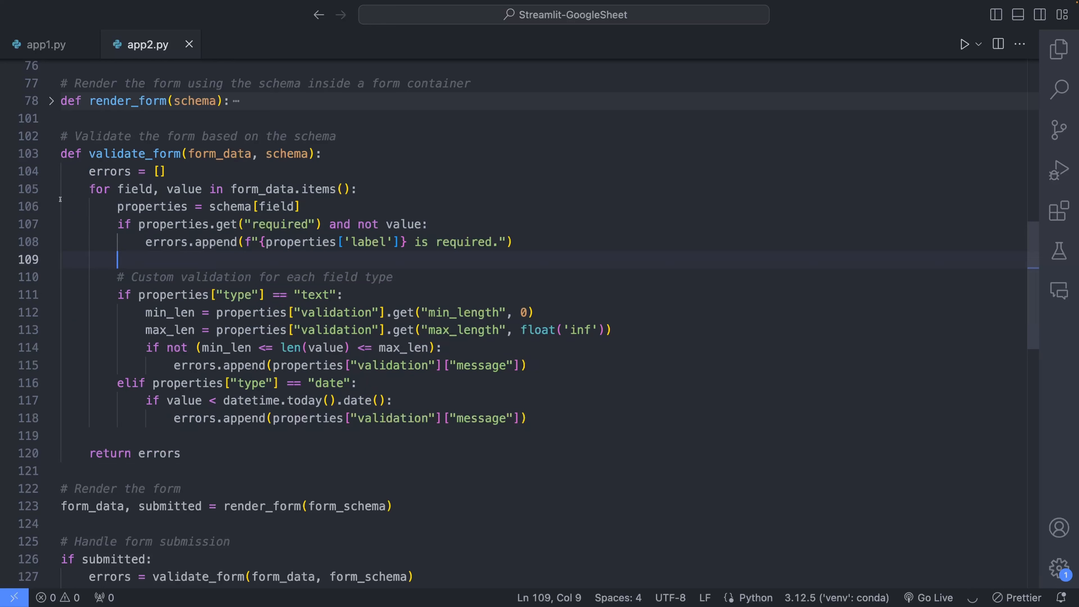
left_click(51, 153)
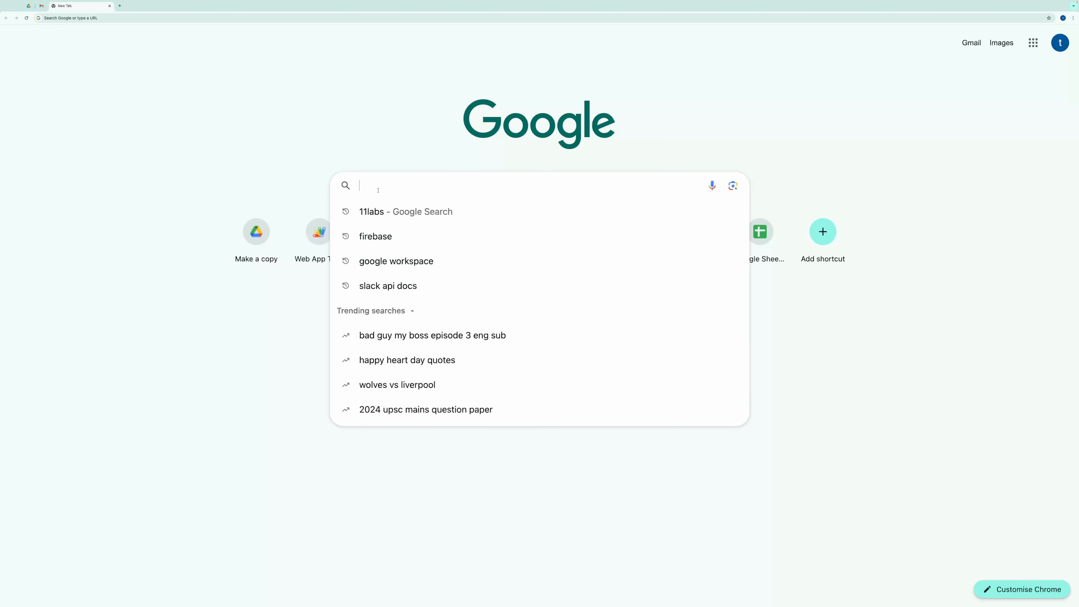
- Search 'google cloud console' and open console.cloud.google.com
type("g")
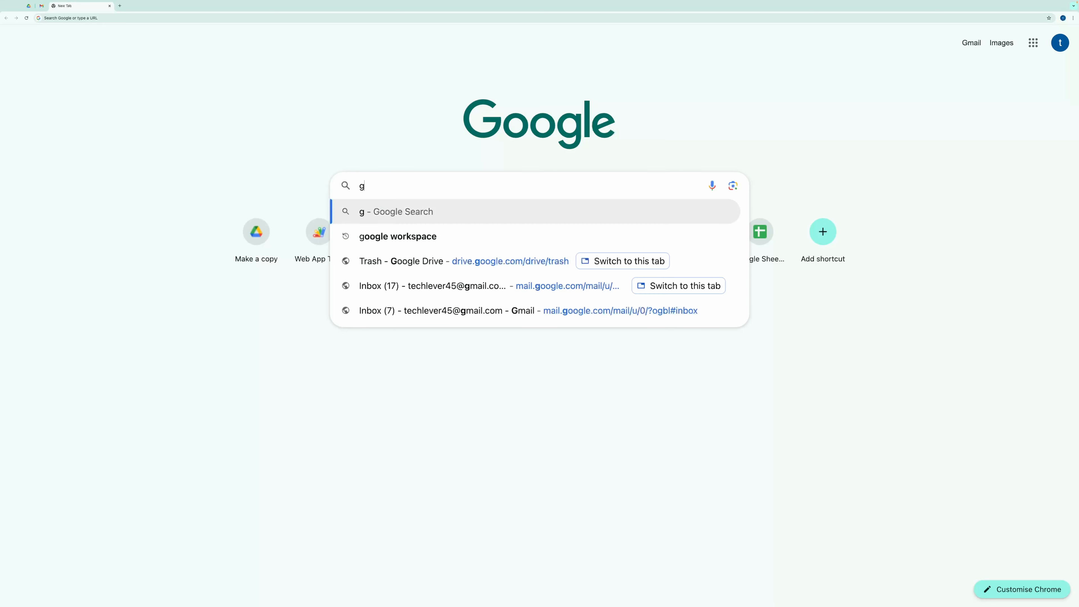
type("oogle clou")
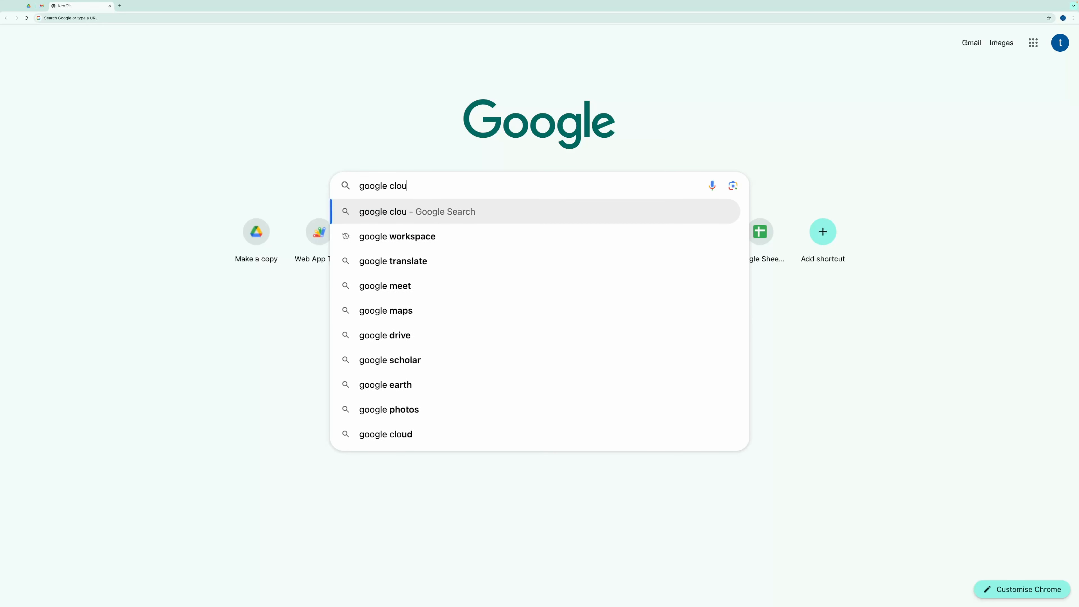
type("google cloud console")
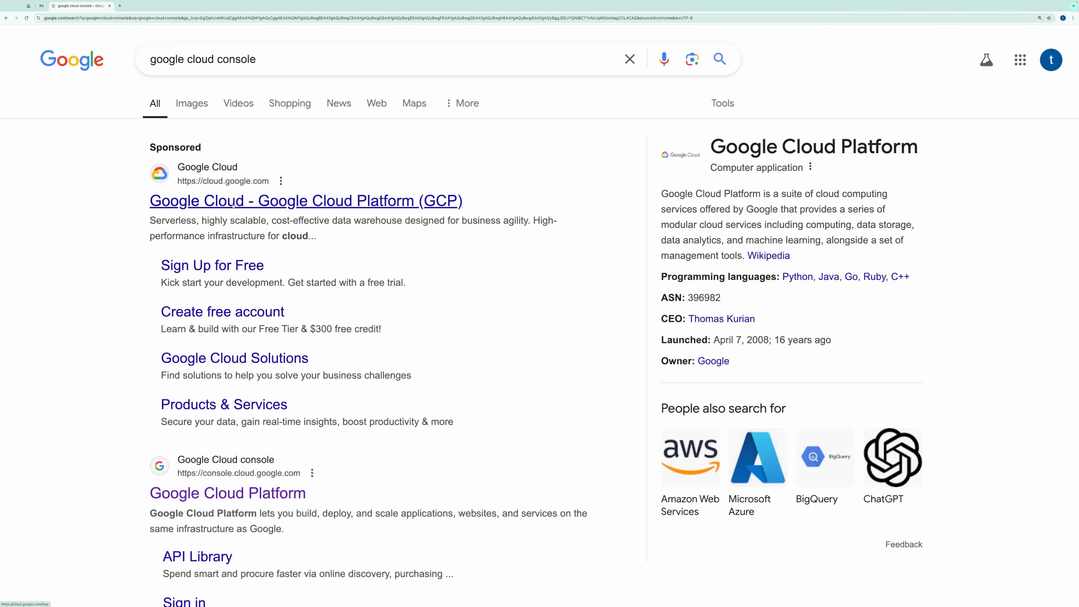
left_click(227, 492)
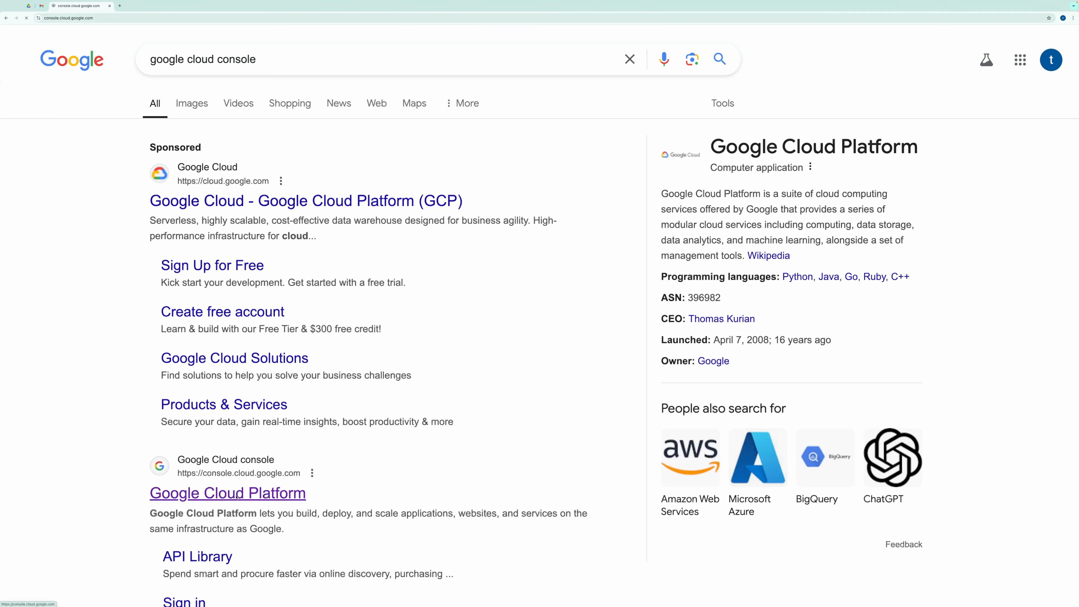
left_click(227, 493)
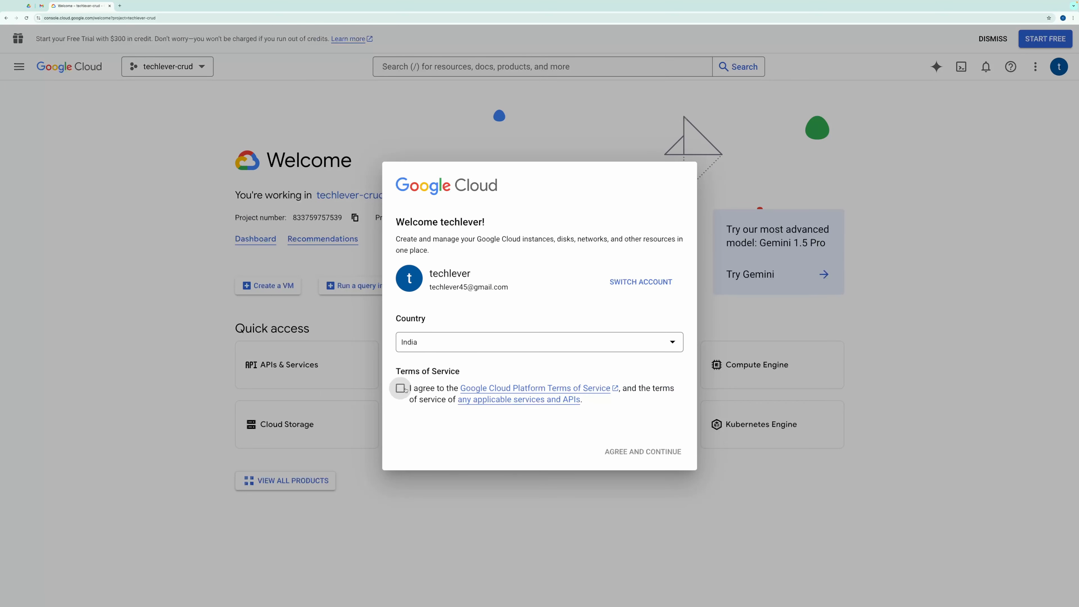
- Accept the Google Cloud terms of service to reach the techlever-crud welcome page
left_click(401, 387)
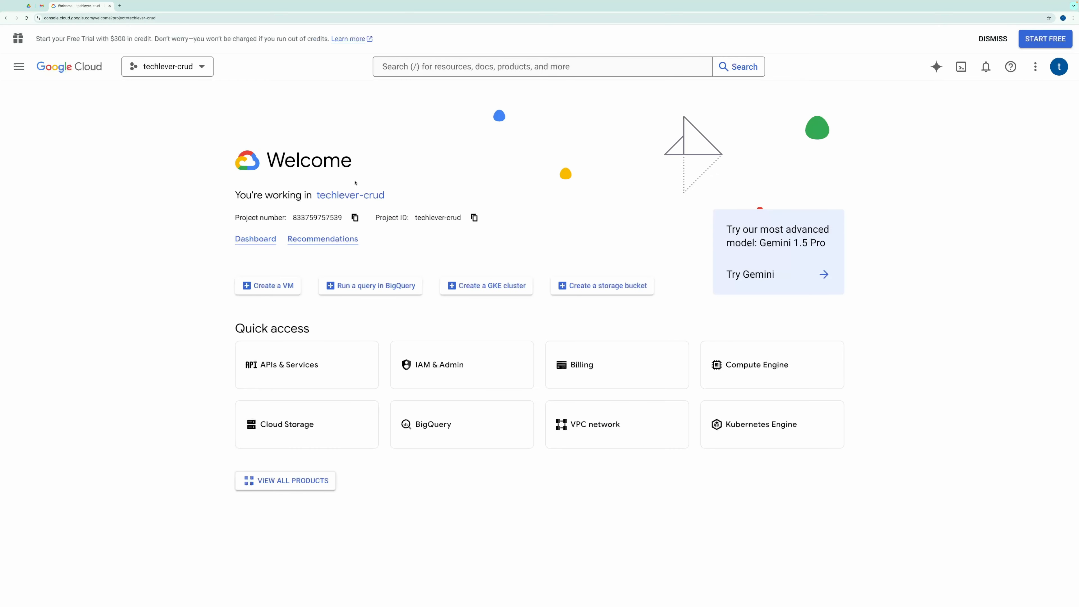
mouse_move(135, 157)
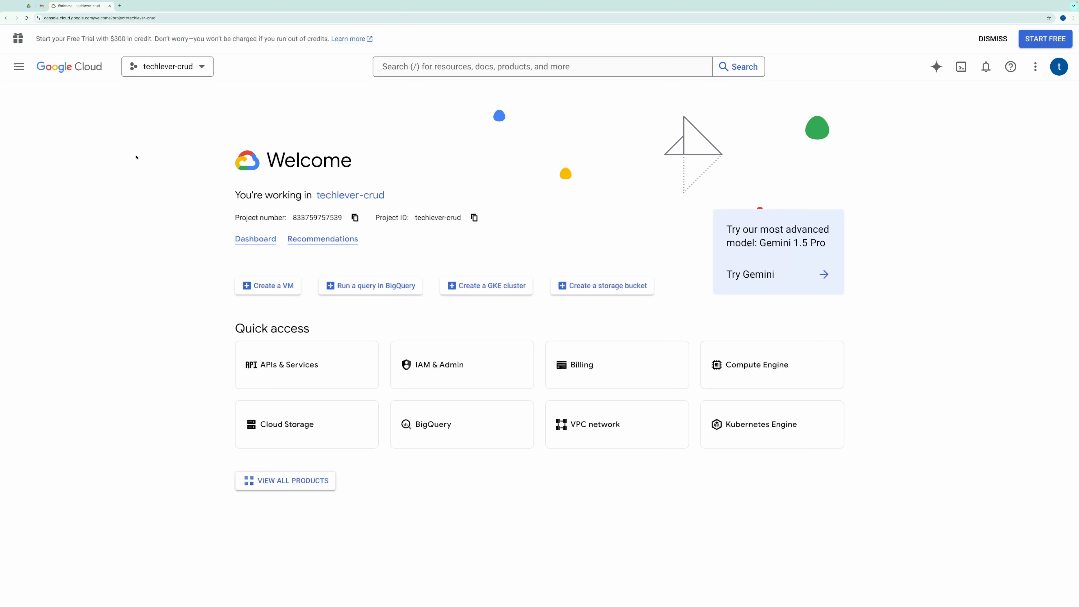
mouse_move(138, 155)
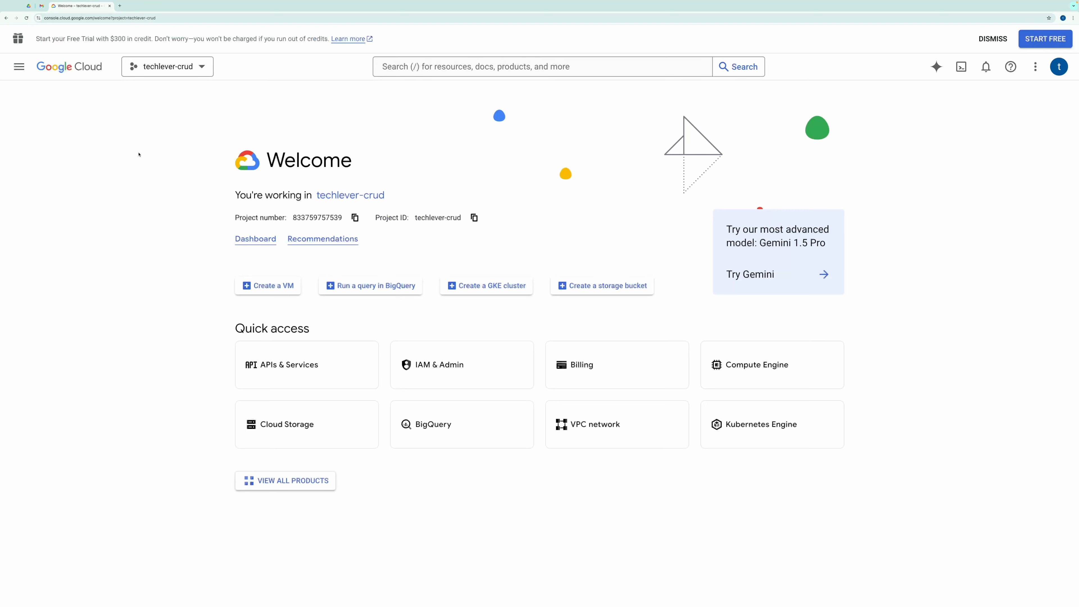
- Create a new Cloud project keeping the default name 'My Project 49145'
left_click(166, 66)
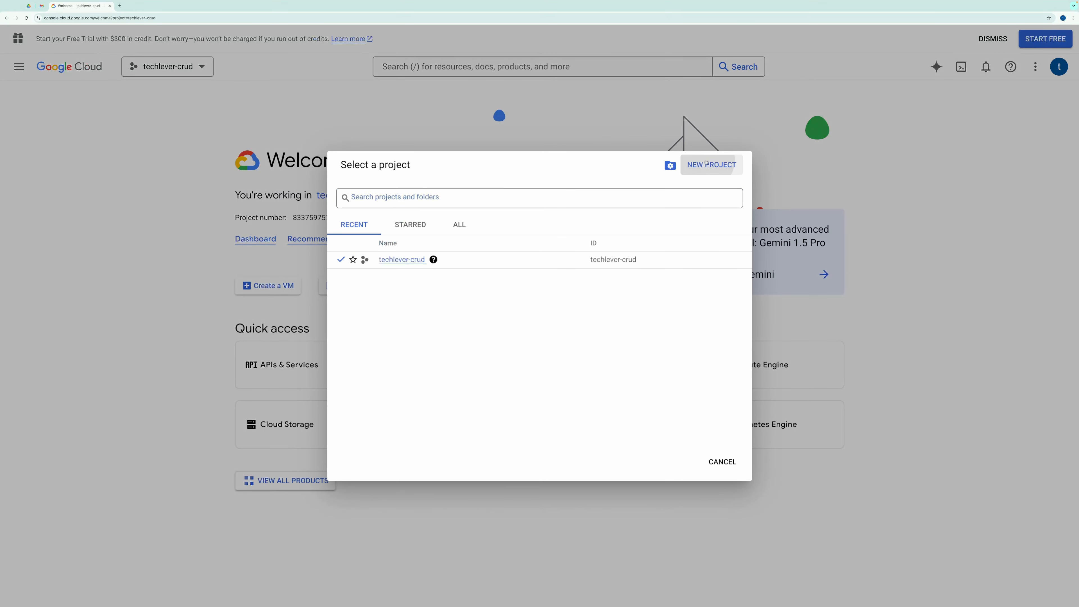
left_click(711, 165)
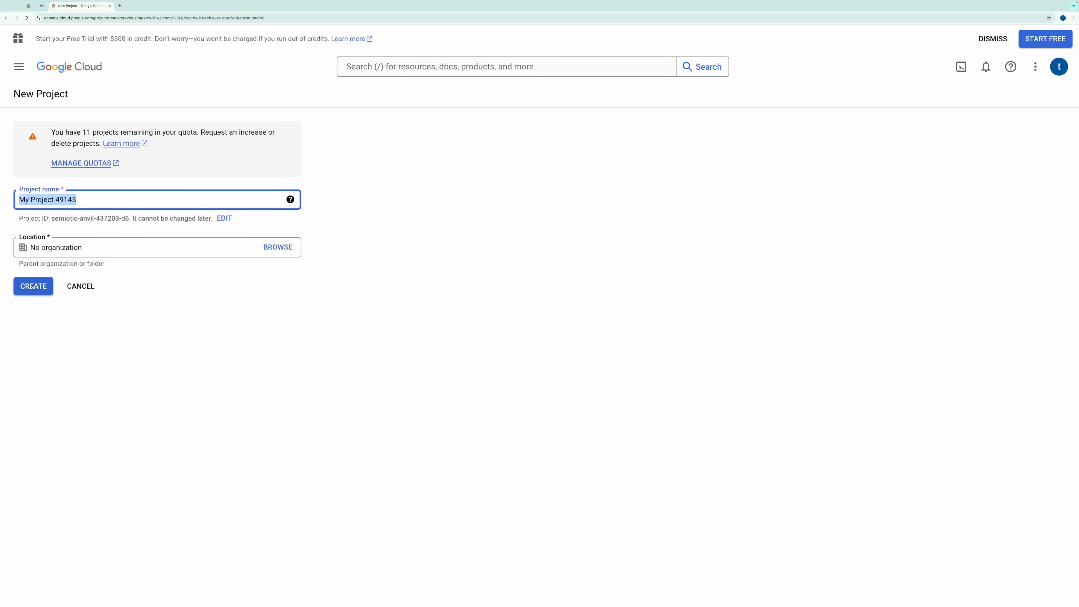
left_click(33, 286)
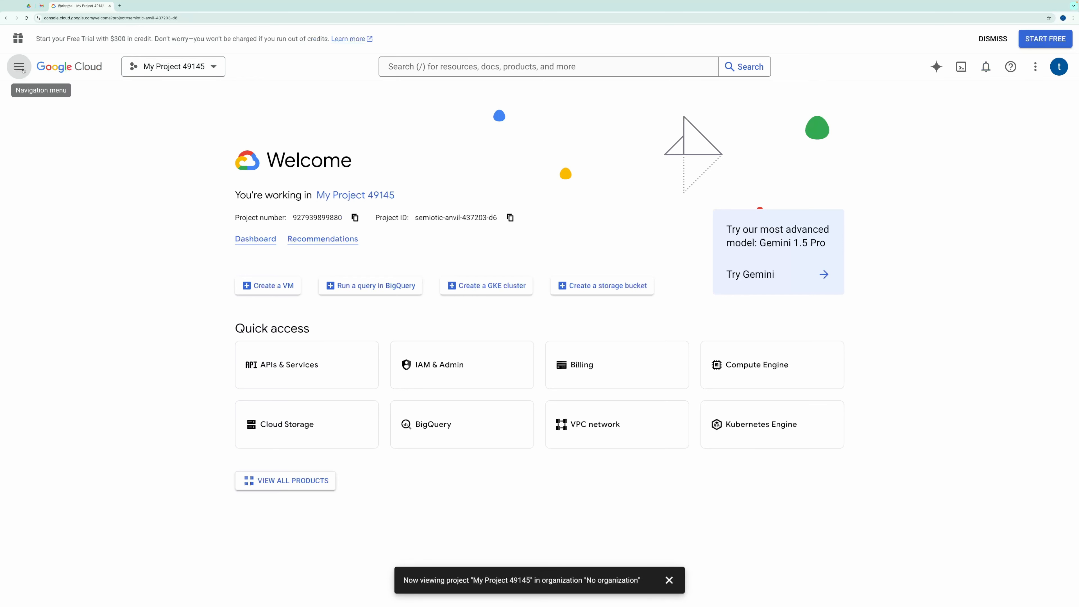
- Find 'google sheets api' in the API Library and enable it for the project
left_click(288, 364)
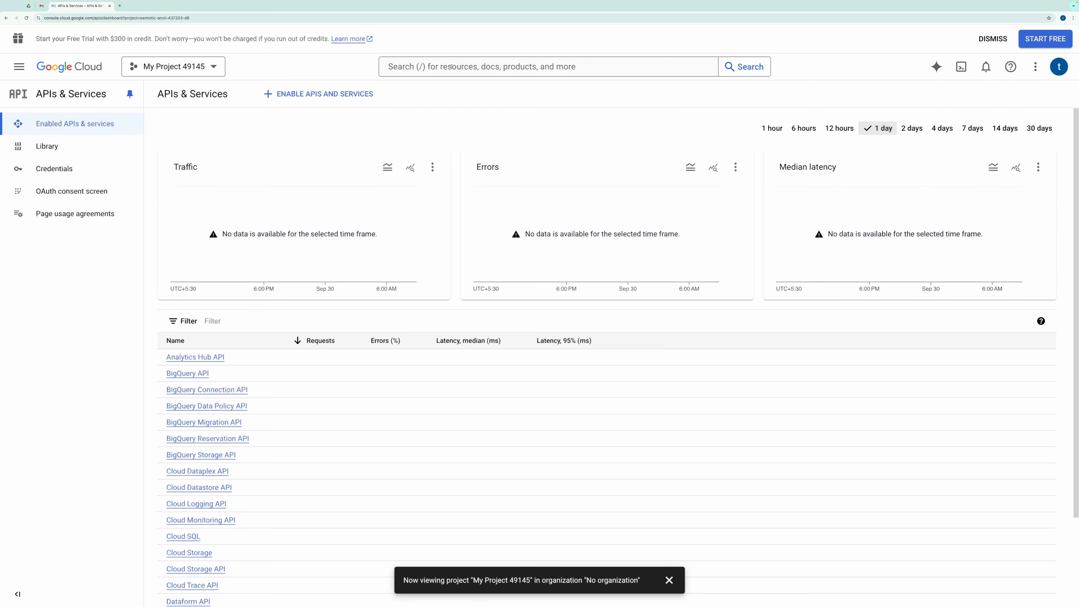
left_click(46, 145)
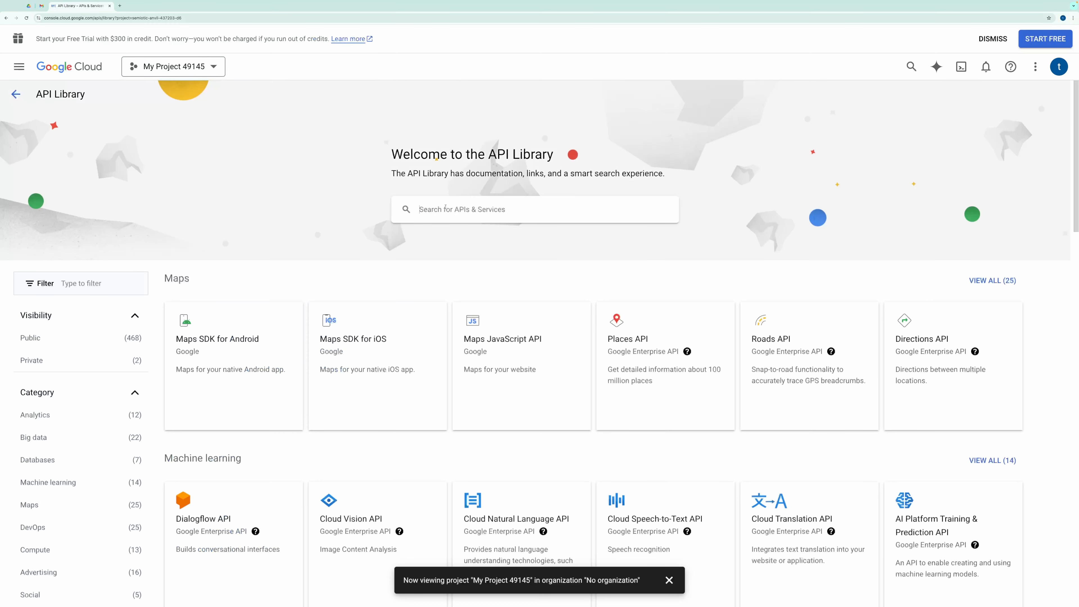
type("goog")
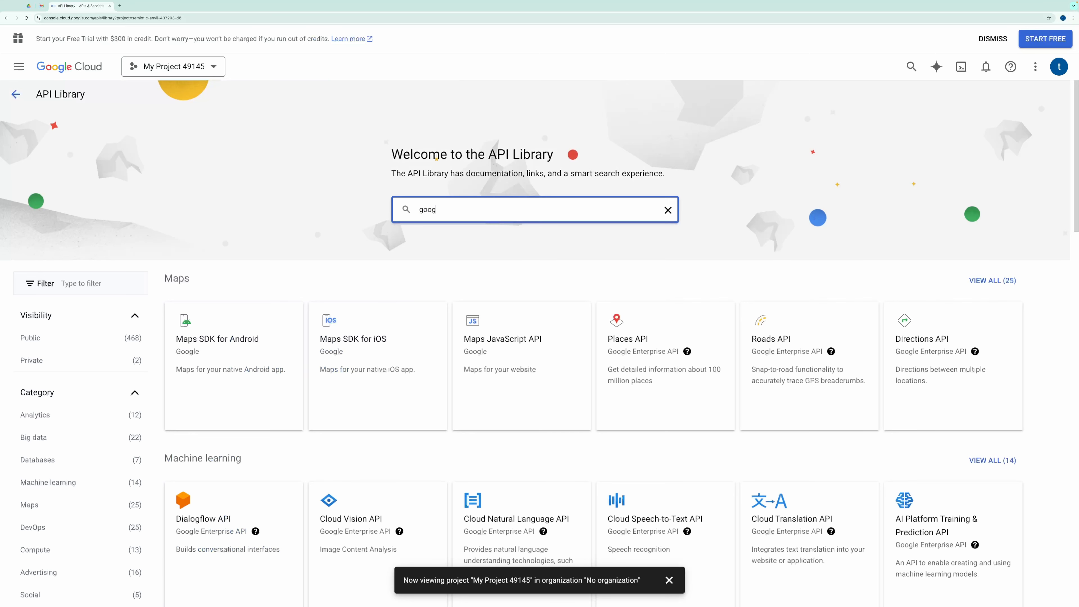
type("google sheet")
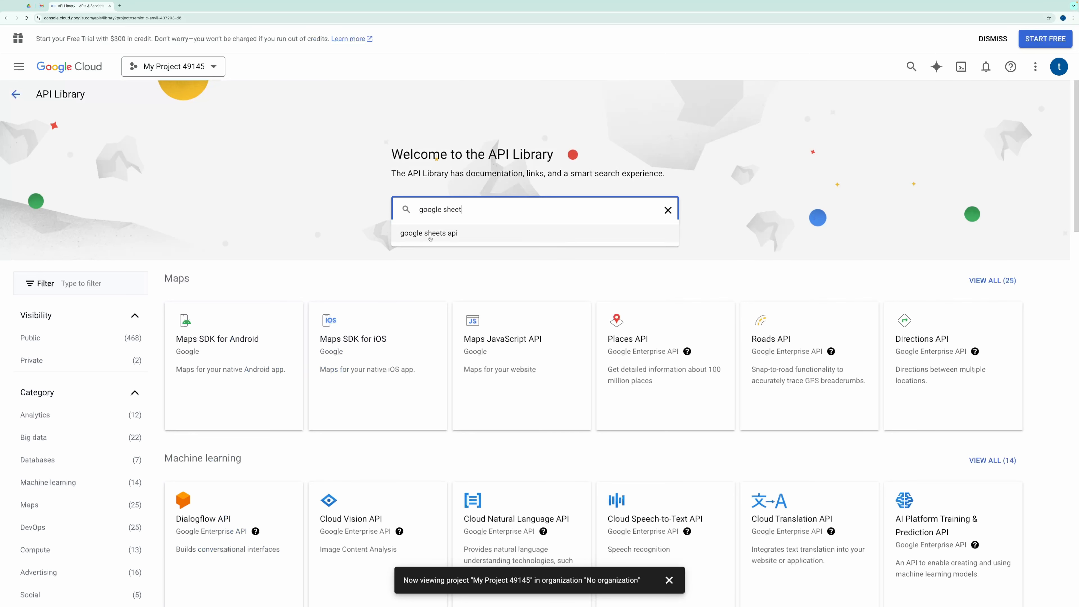
left_click(428, 233)
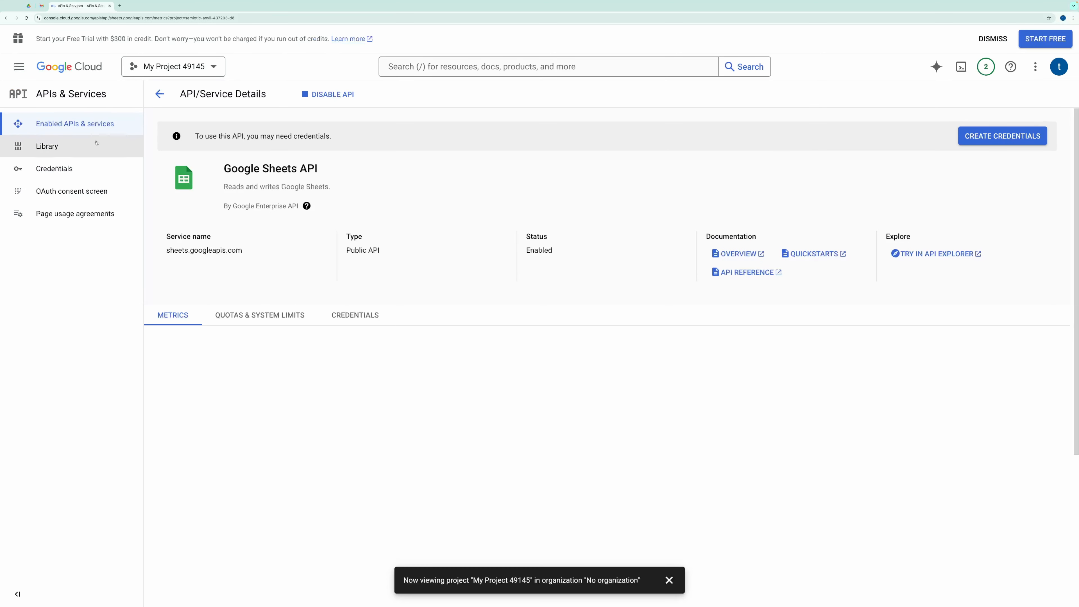
- From the Credentials page, start creating a new service account
left_click(54, 168)
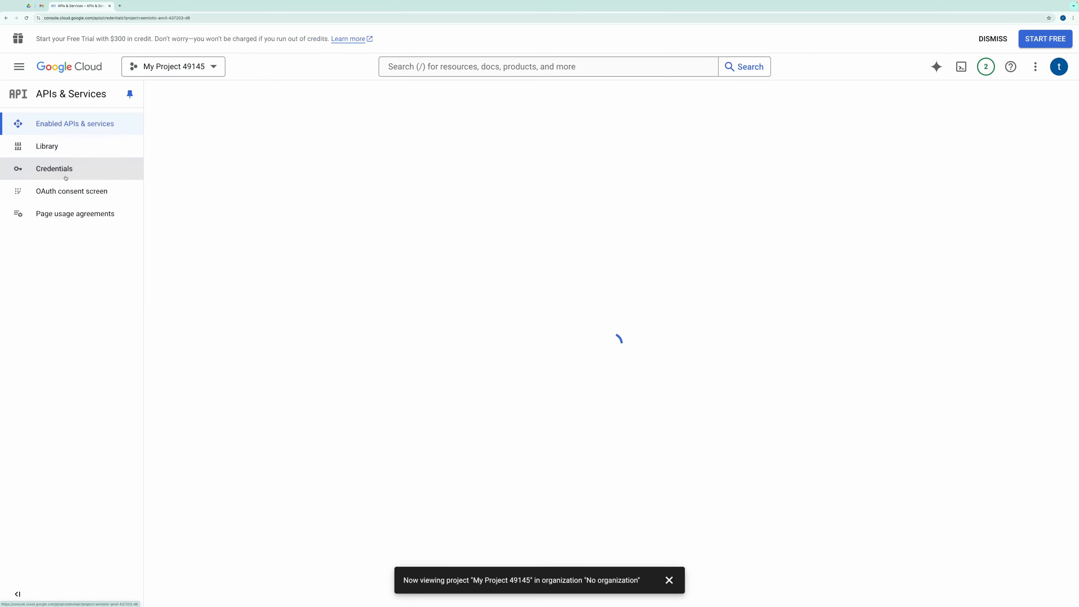
left_click(54, 169)
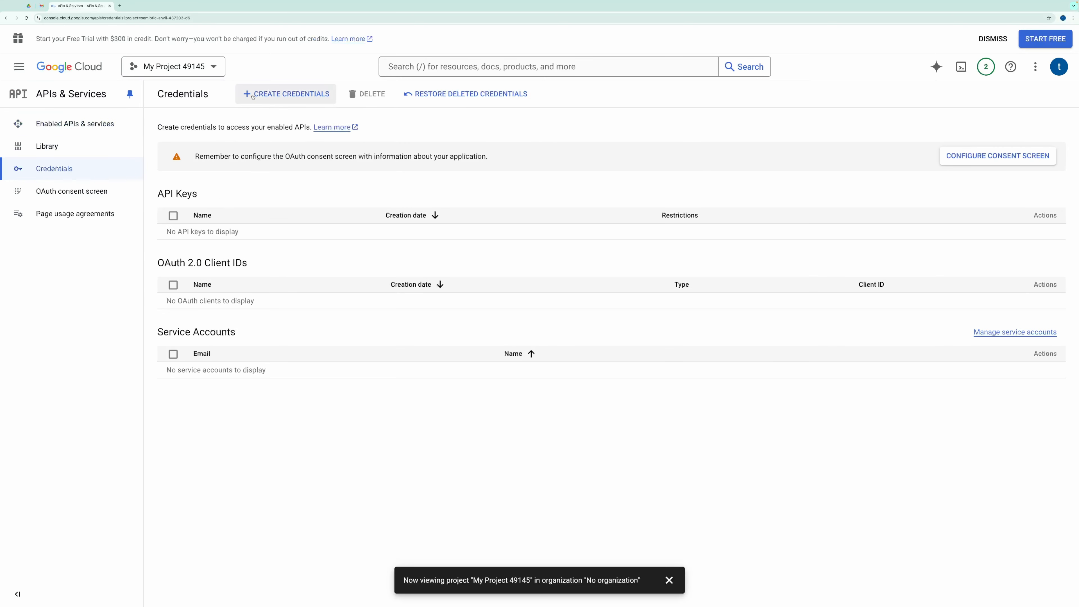
left_click(286, 93)
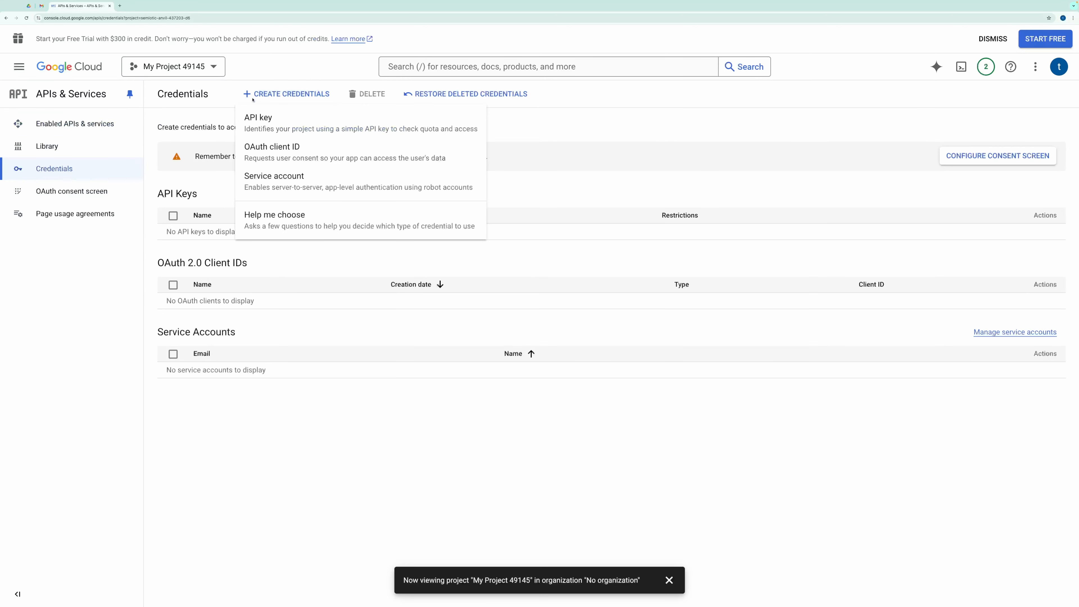
left_click(274, 176)
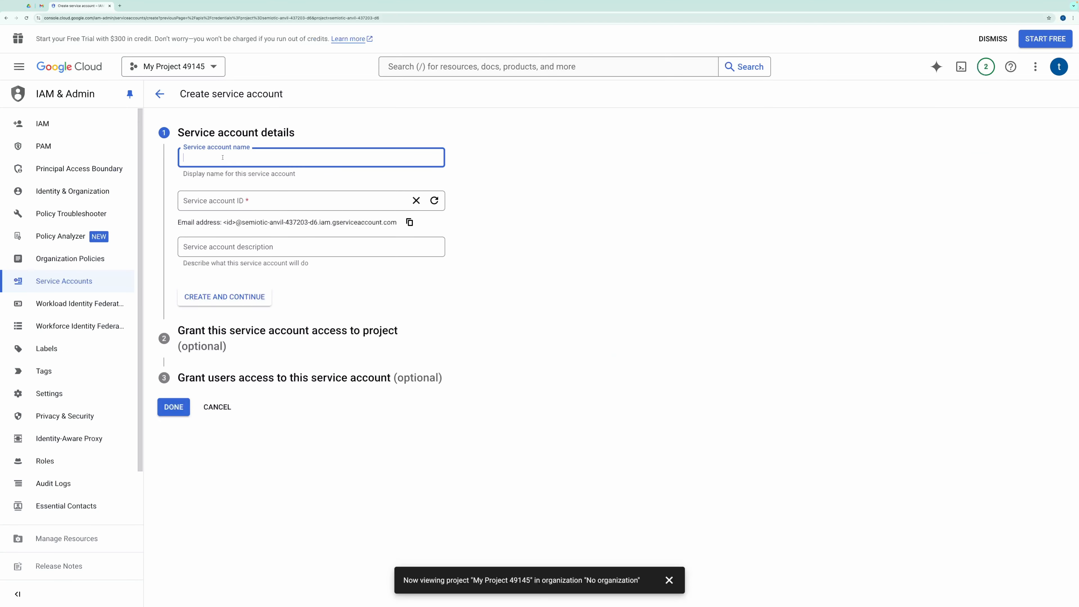
- Name the service account 'streamlit-app' and finish creating it
type("s")
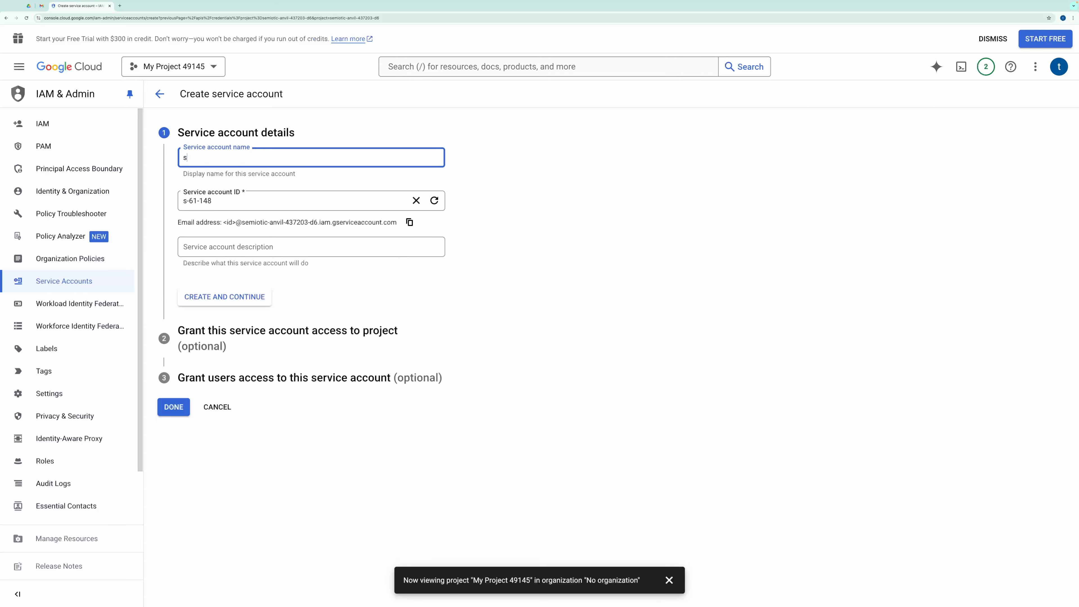
type("streamlit-app")
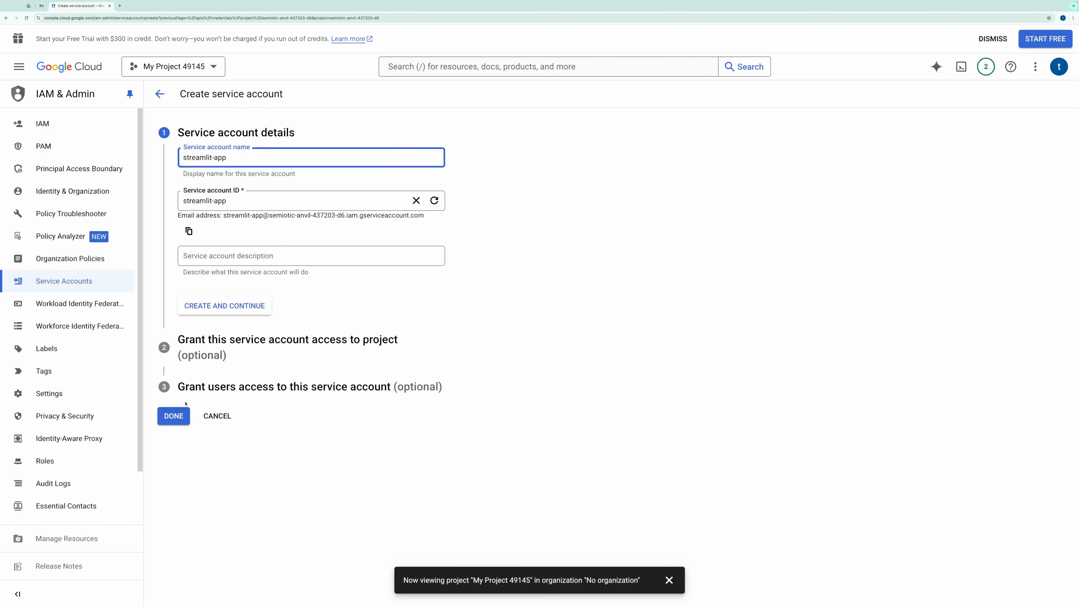
left_click(223, 306)
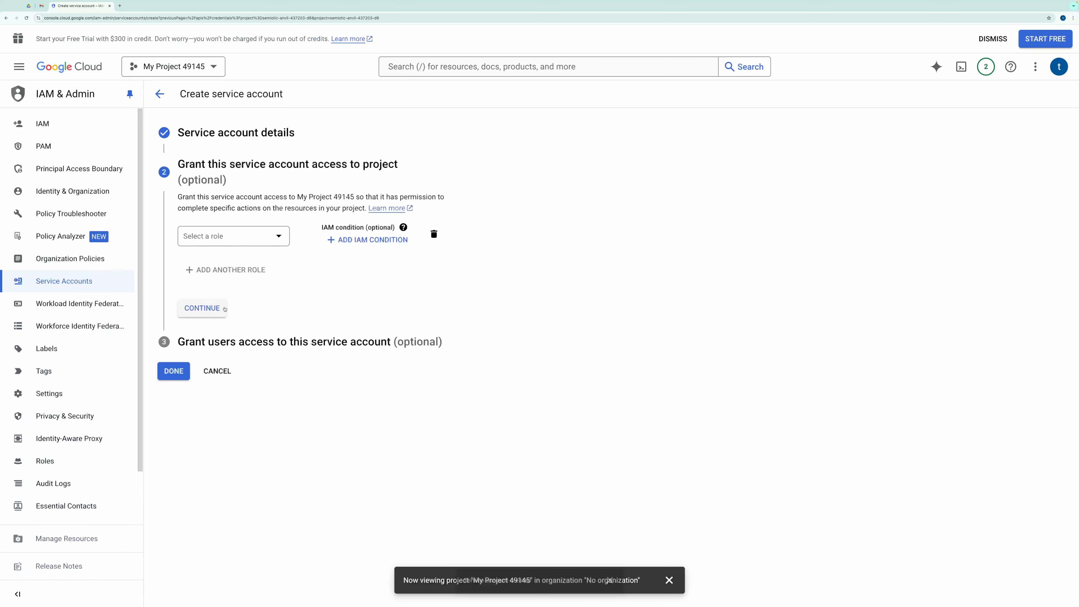
left_click(173, 371)
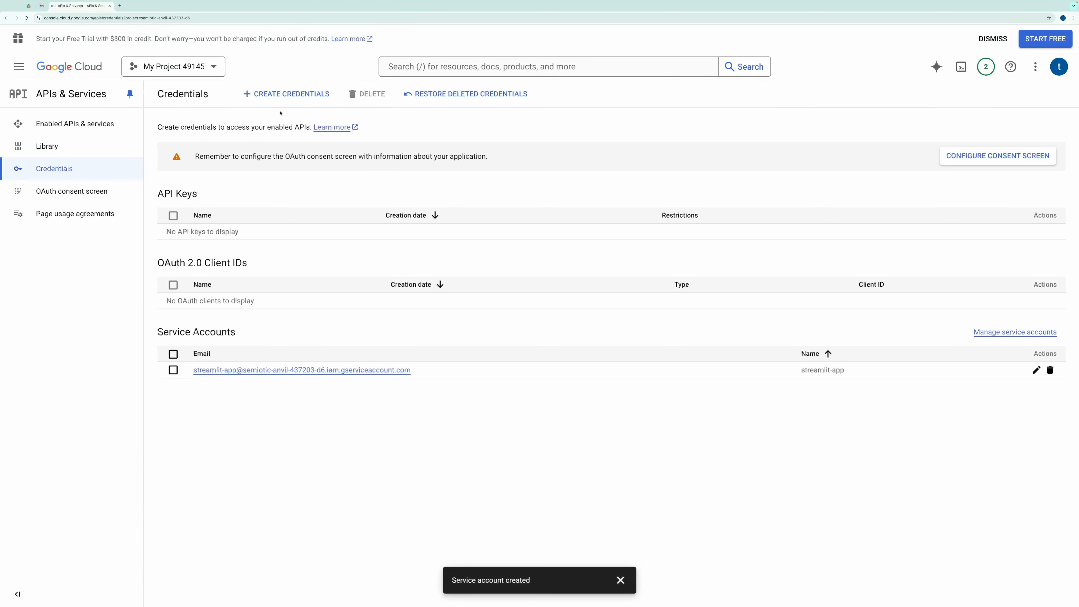
mouse_move(266, 383)
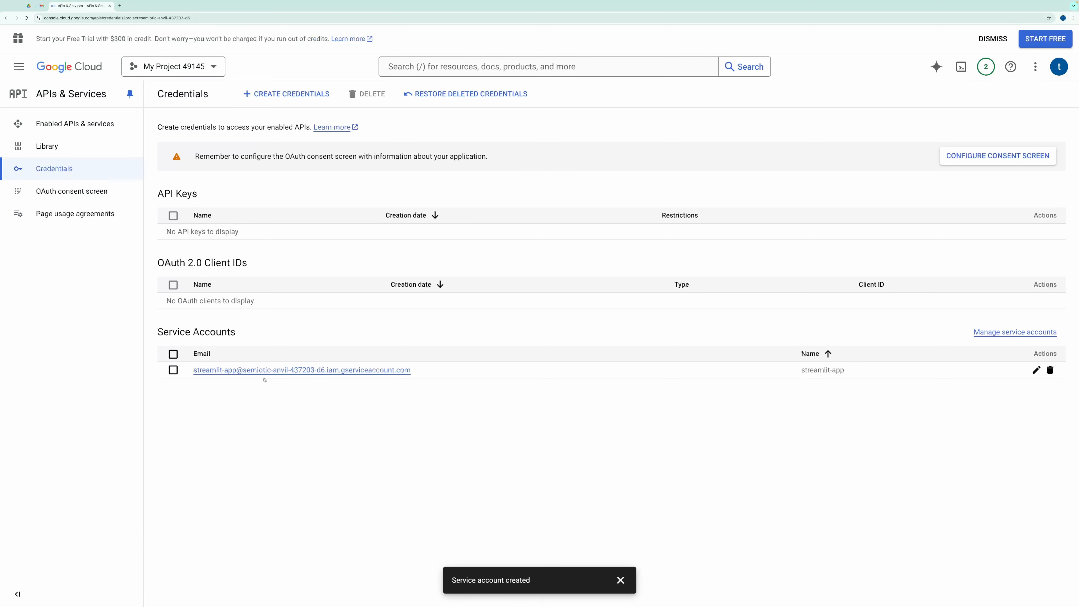
- Generate and download a JSON private key for the streamlit-app service account
left_click(301, 369)
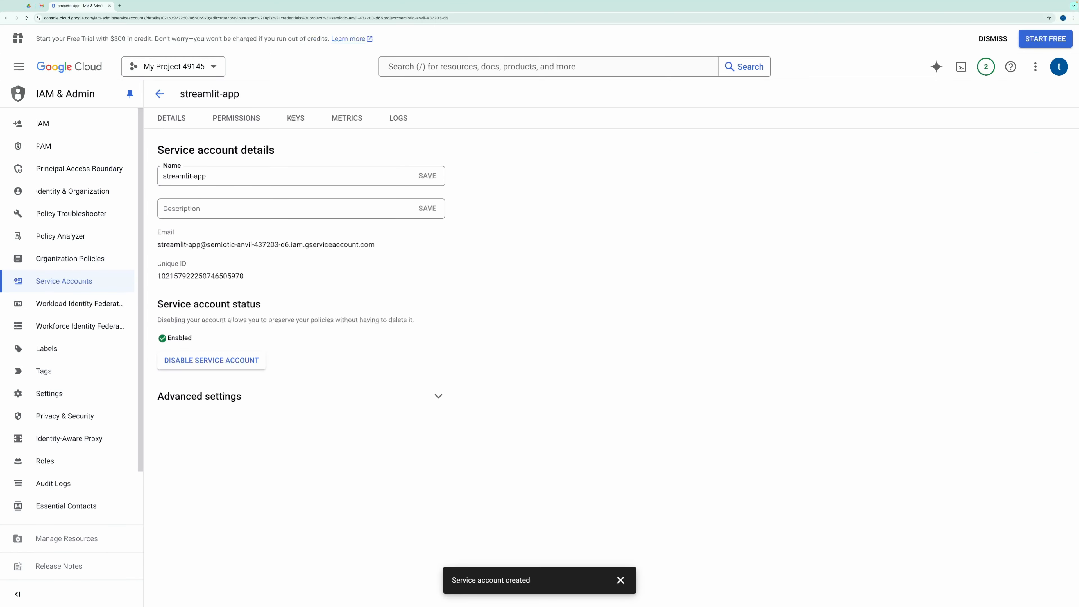
left_click(295, 118)
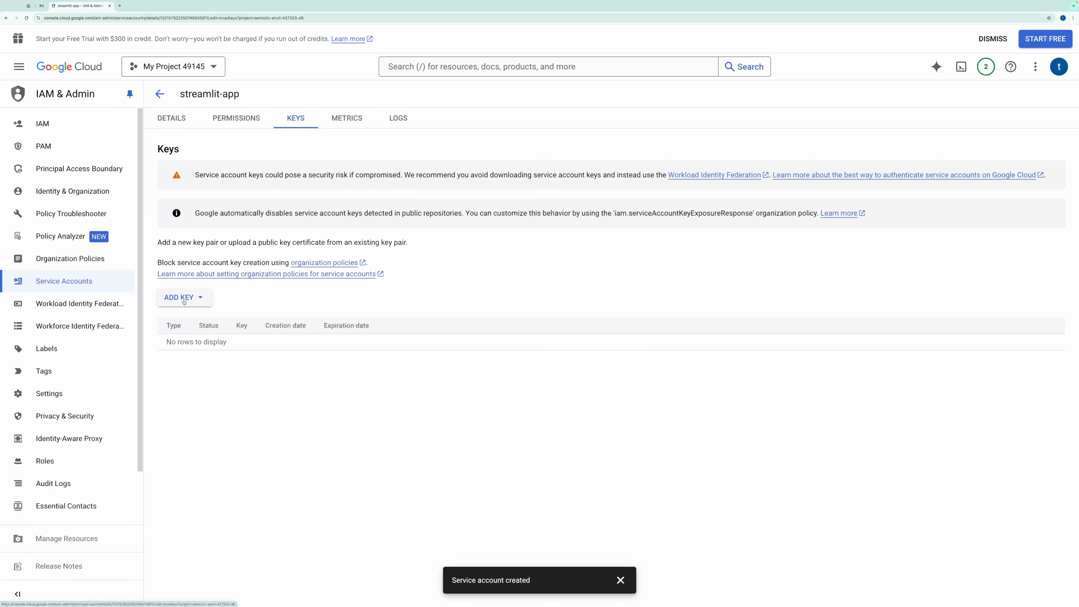
left_click(177, 297)
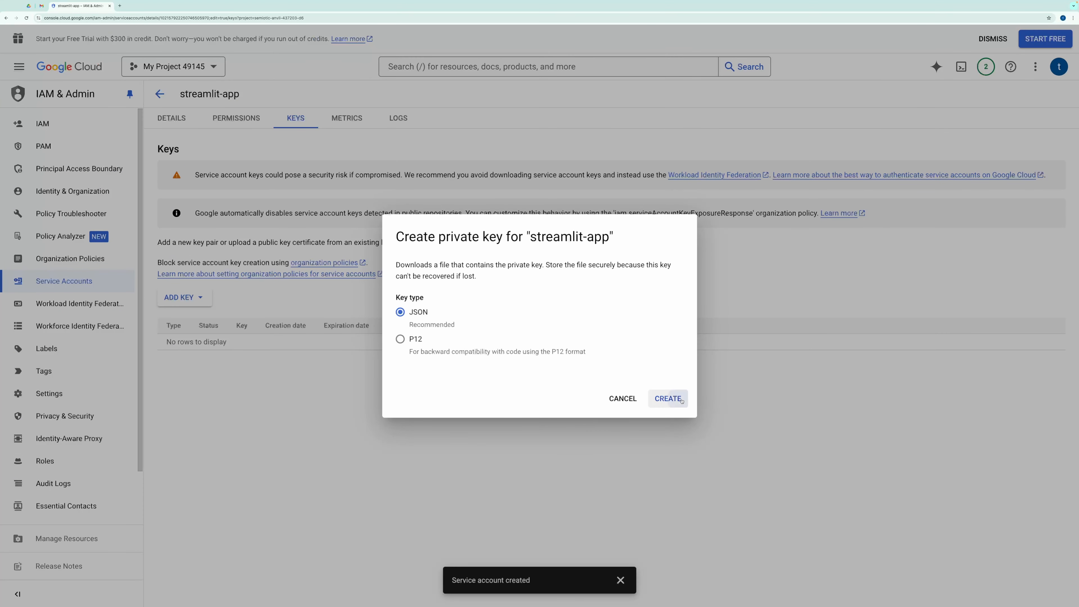
left_click(668, 398)
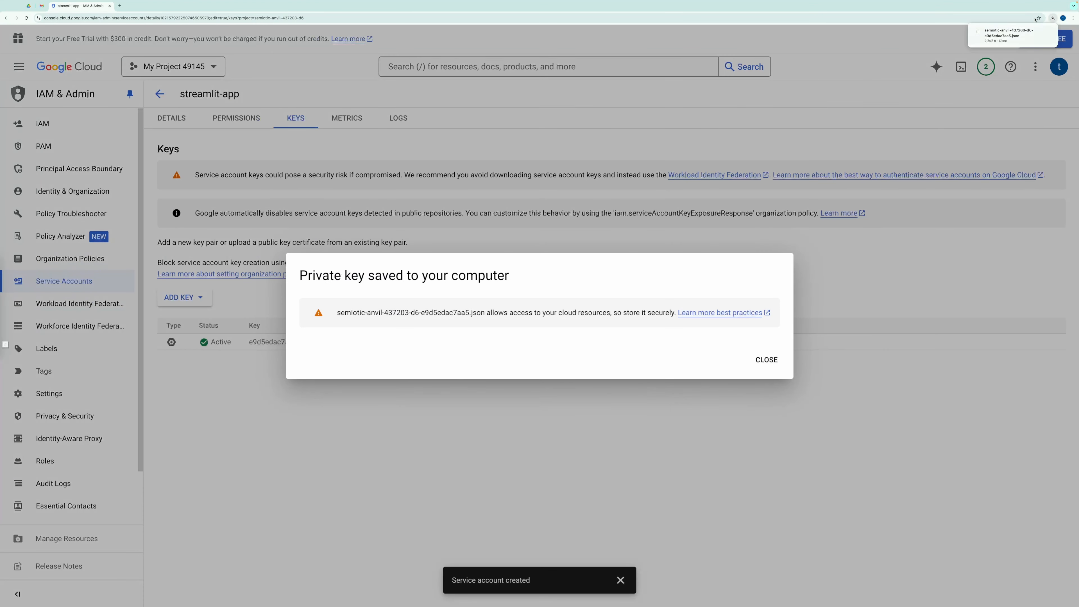
mouse_move(794, 337)
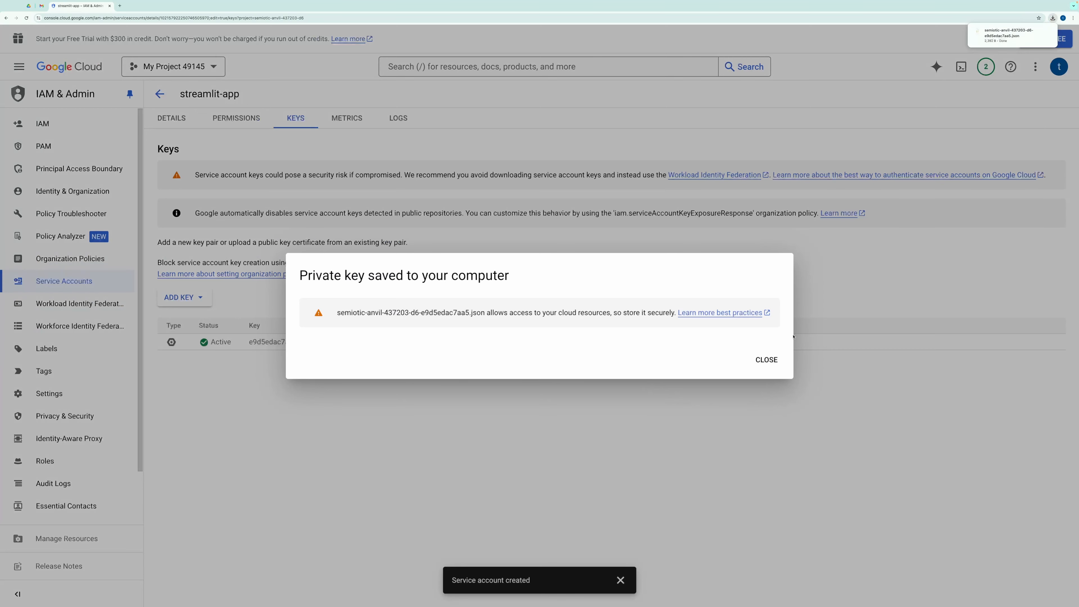
left_click(765, 359)
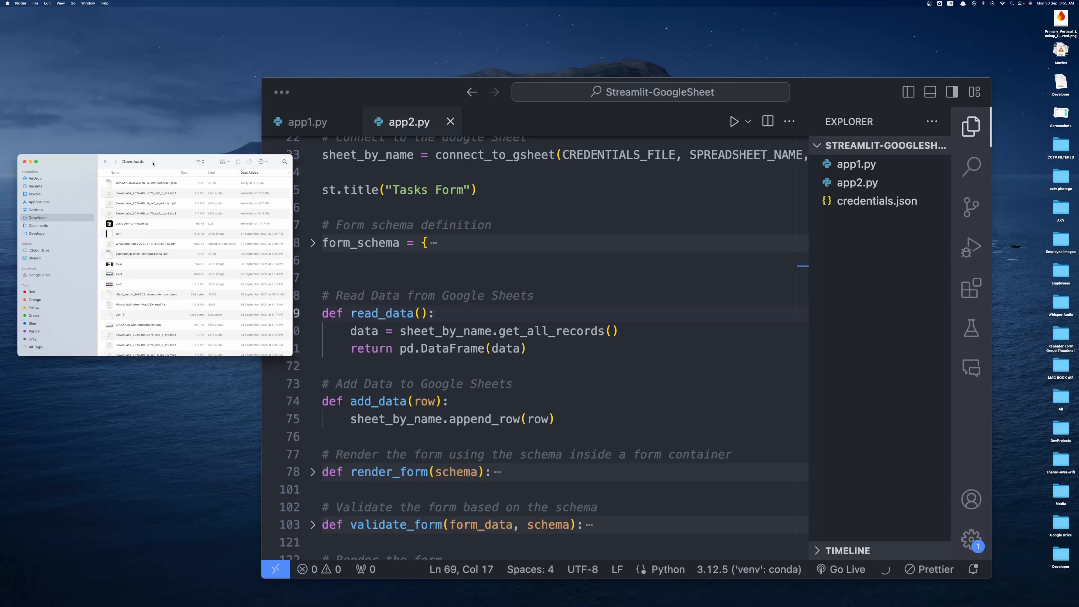
- Bring the downloaded JSON key into the Streamlit-GoogleSheet project and access its file options
left_click(146, 183)
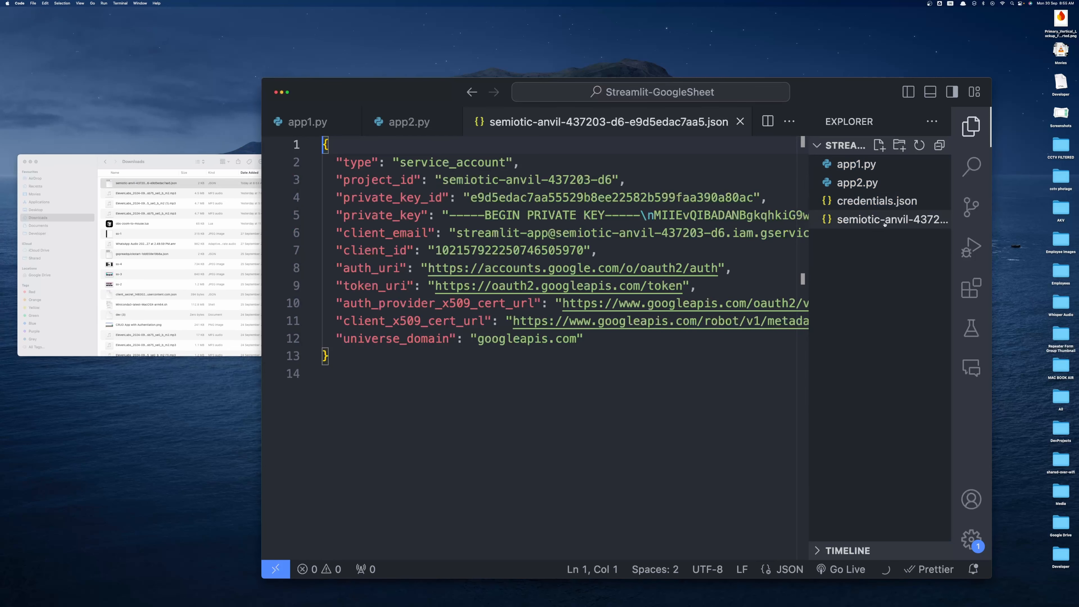
right_click(890, 219)
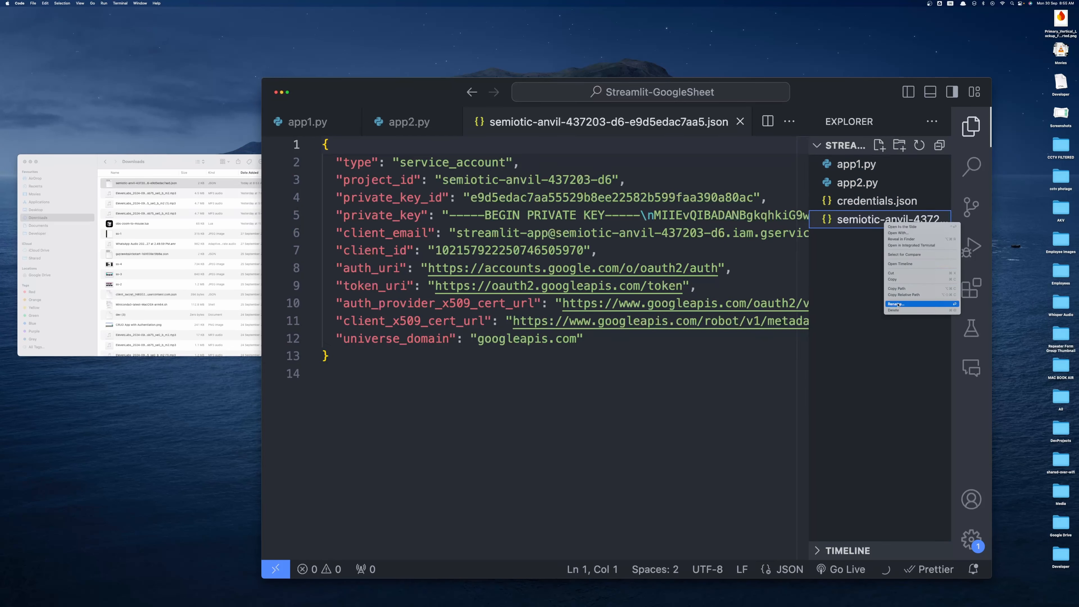
left_click(897, 304)
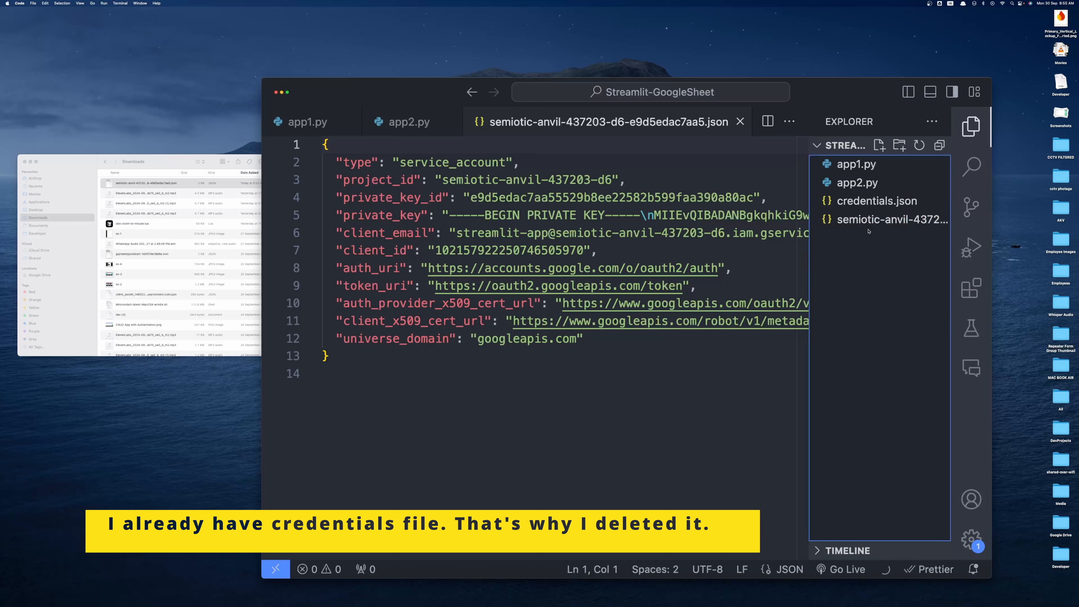
right_click(888, 219)
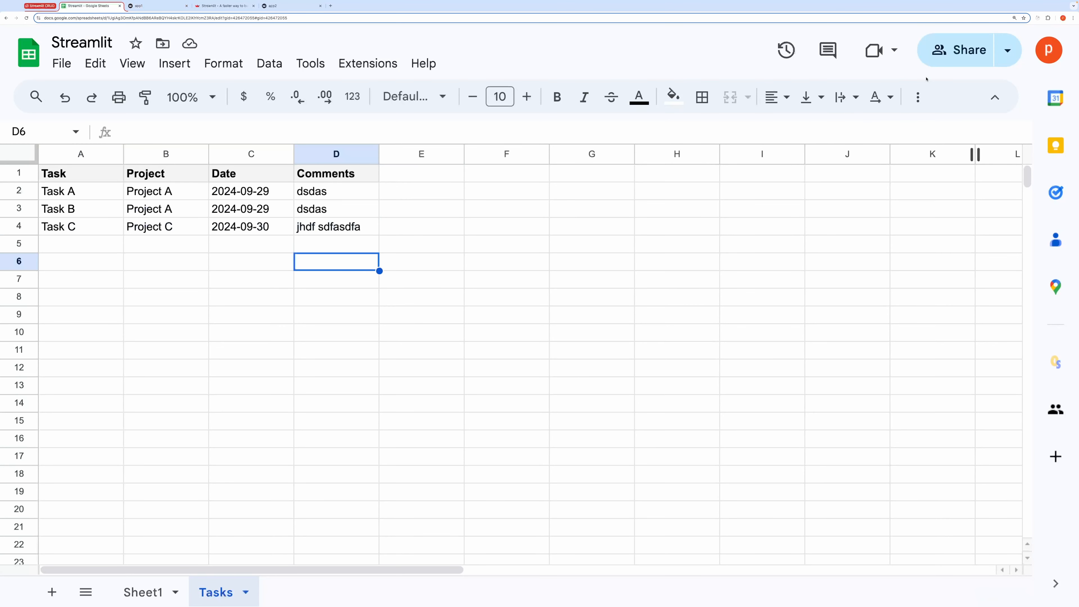
- Share the Streamlit spreadsheet with the service account email as Editor
left_click(956, 49)
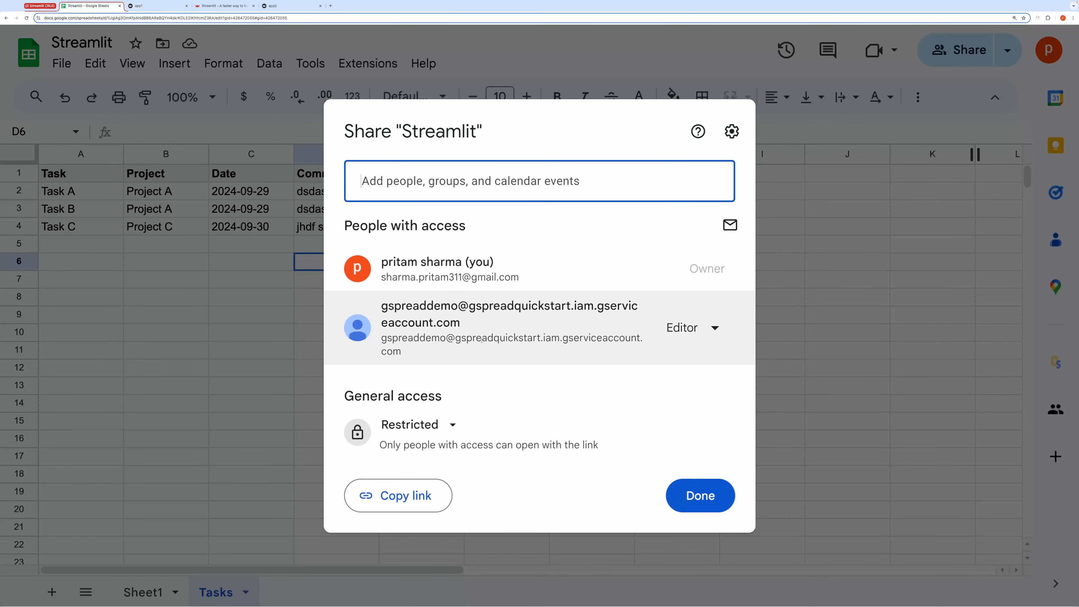
left_click(538, 180)
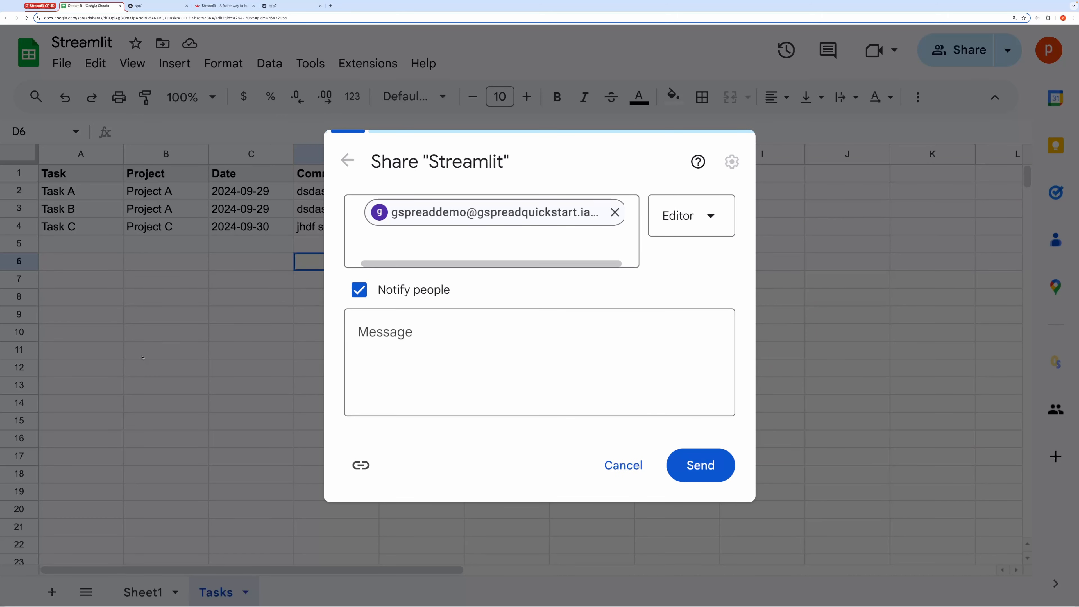
left_click(698, 465)
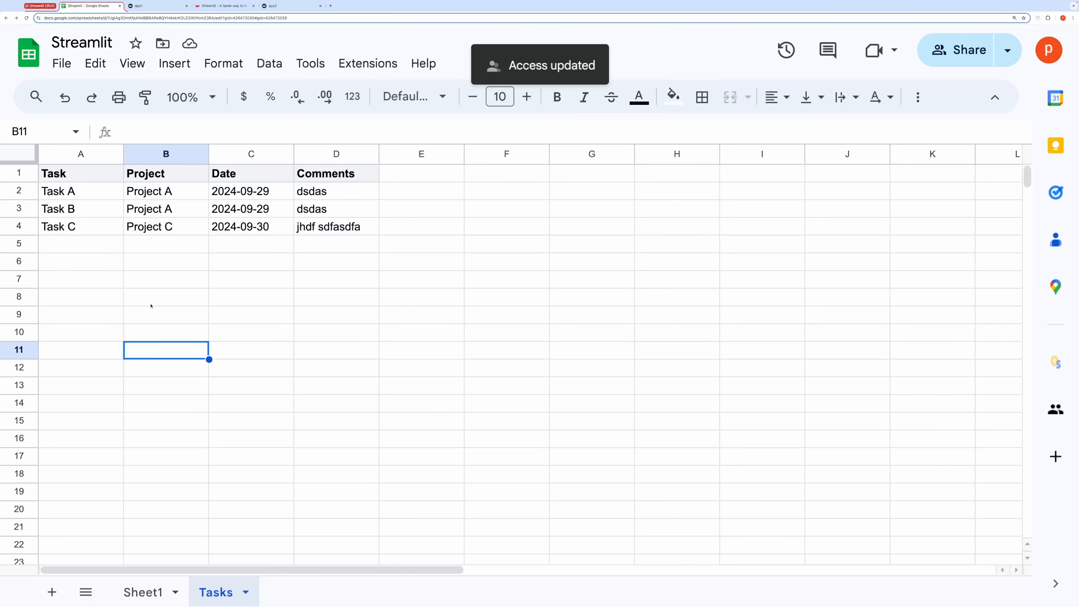
- Switch between the Tasks Form and data-entry Streamlit app tabs, ending on data entry
left_click(151, 5)
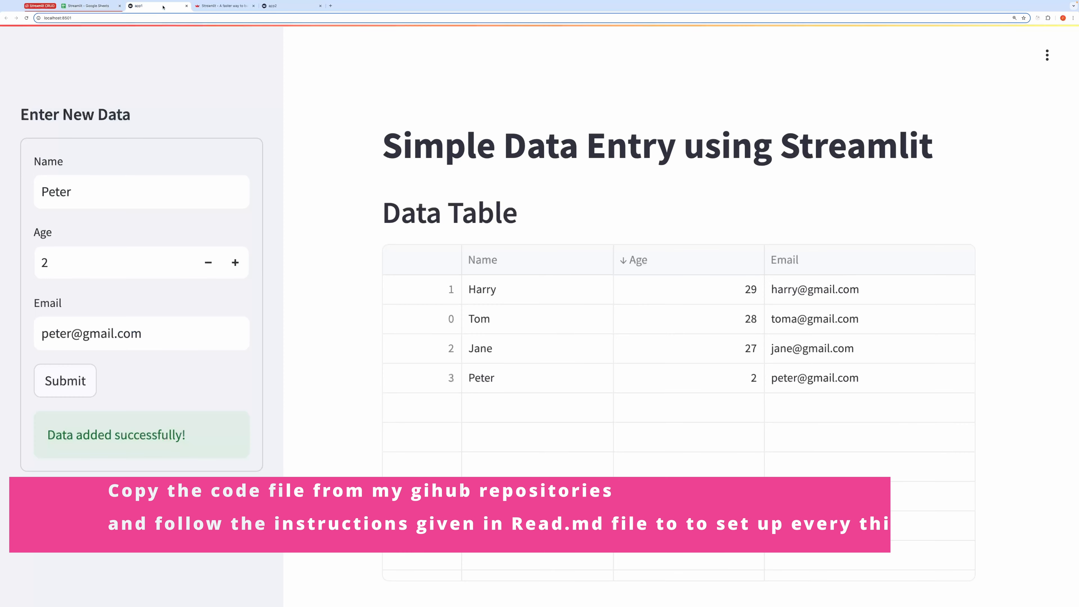
left_click(291, 6)
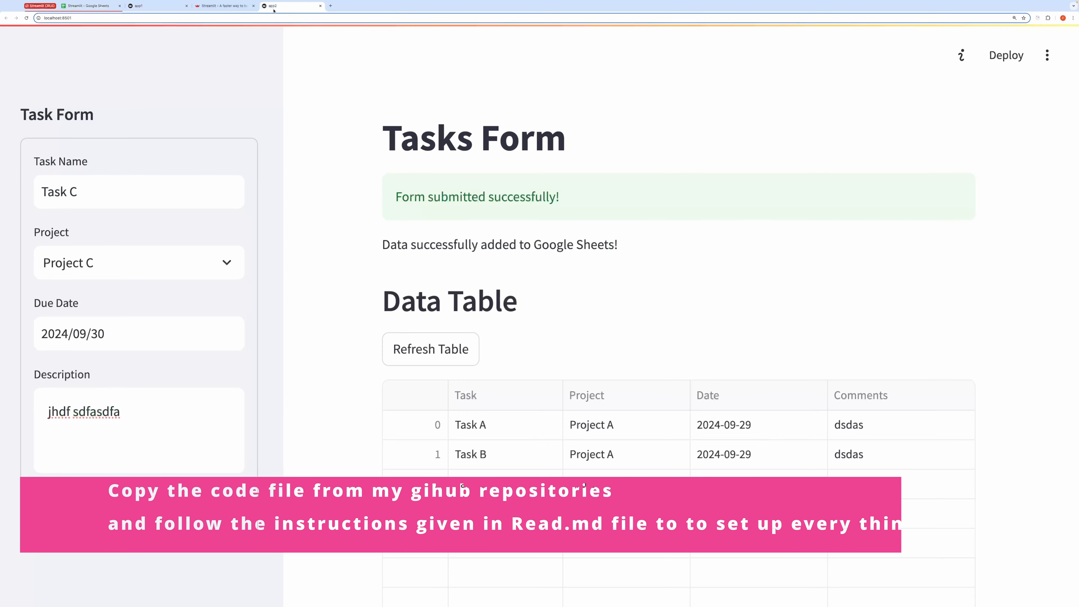
left_click(158, 6)
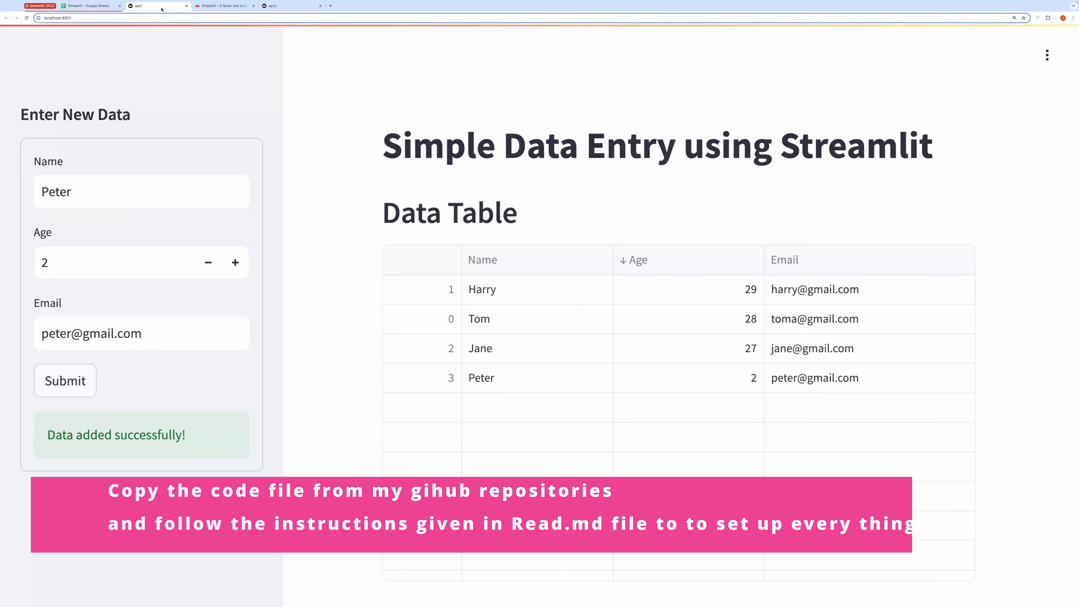